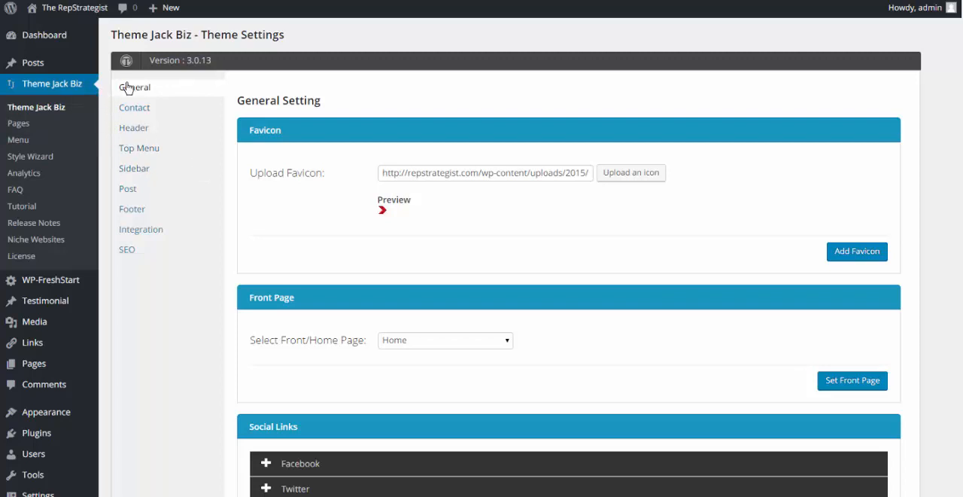
mouse_move(143, 208)
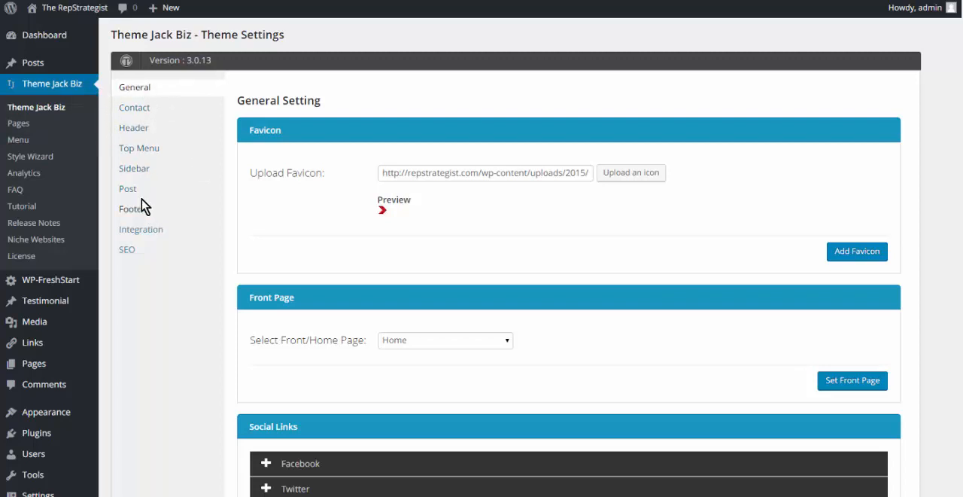
mouse_move(127, 189)
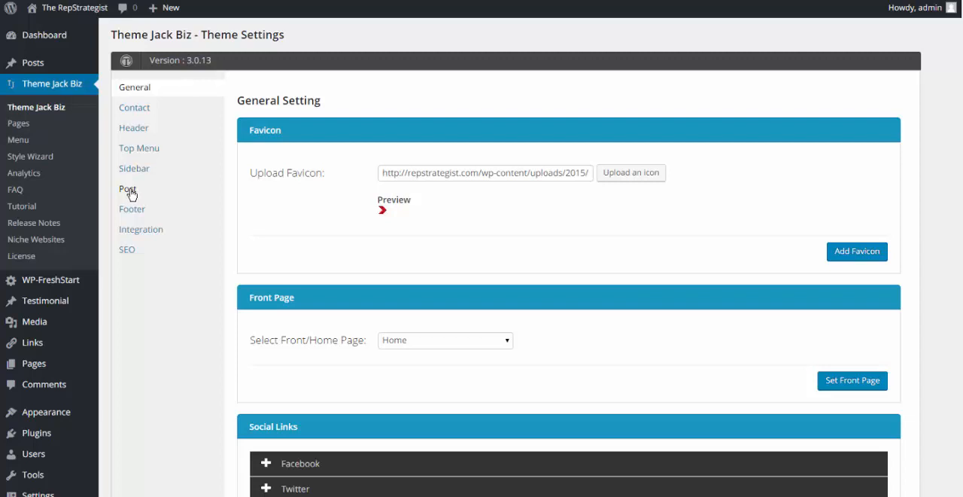
- Show the Post settings of the Jack Biz theme
left_click(128, 190)
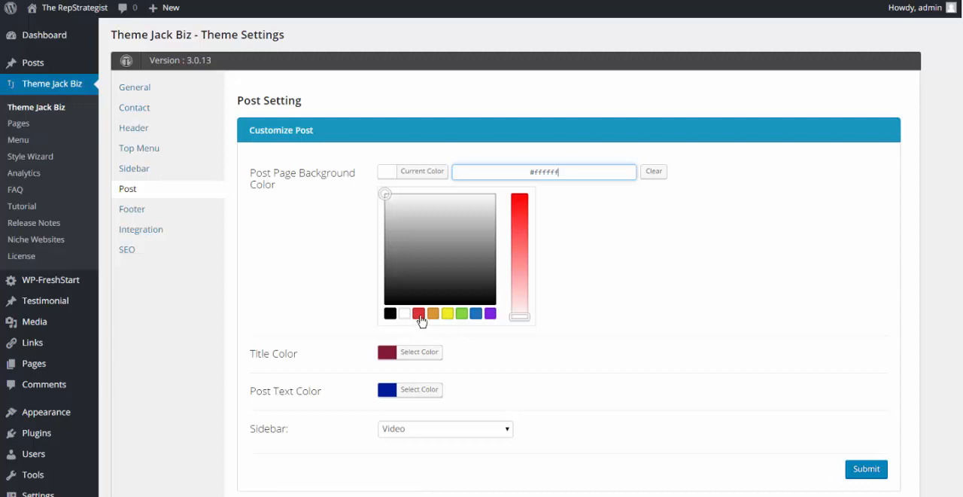
- Set the post page background colour to a pale green
left_click(419, 313)
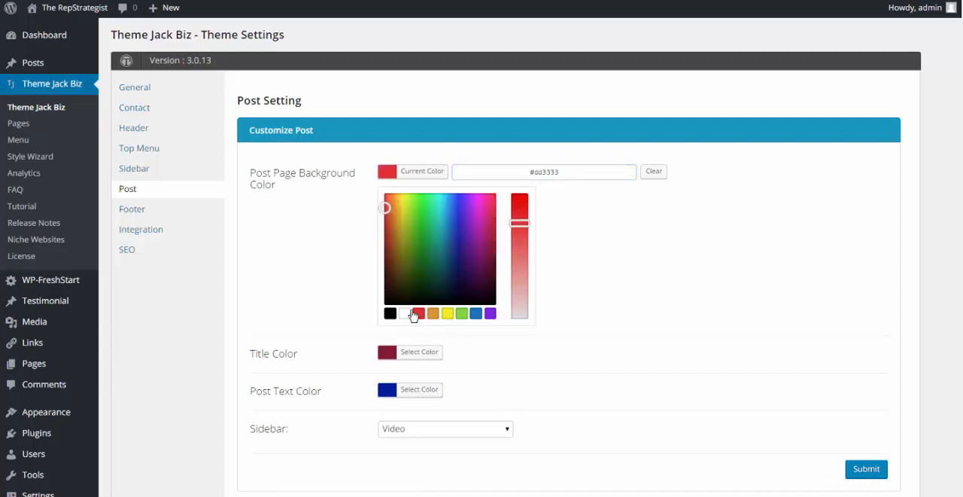
left_click(389, 214)
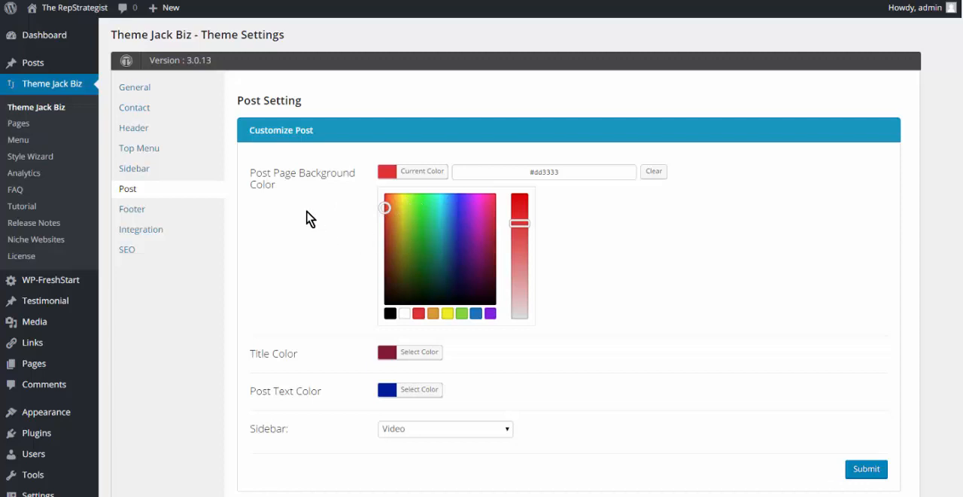
mouse_move(309, 207)
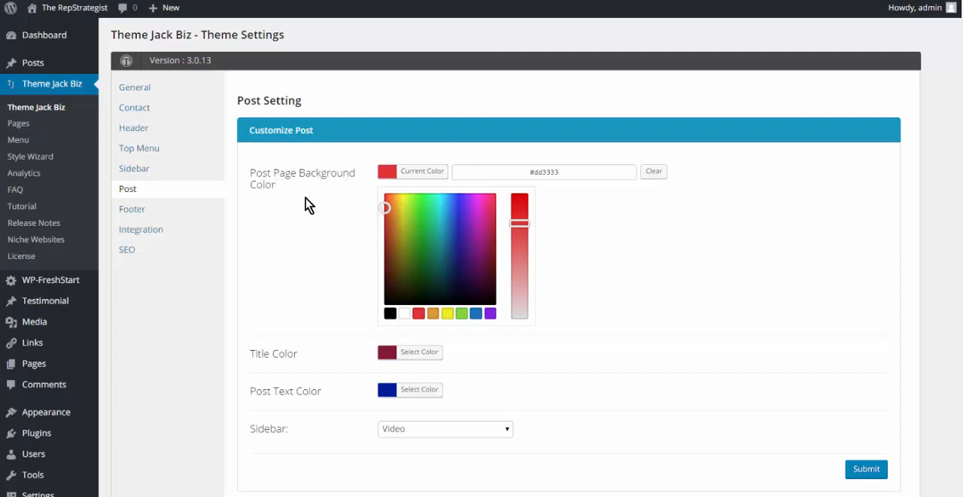
mouse_move(278, 203)
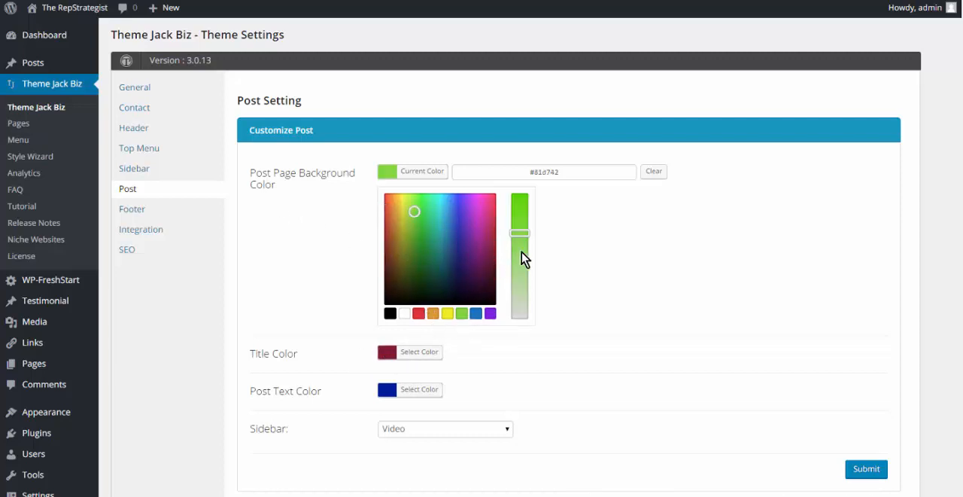
left_click_drag(521, 232, 515, 263)
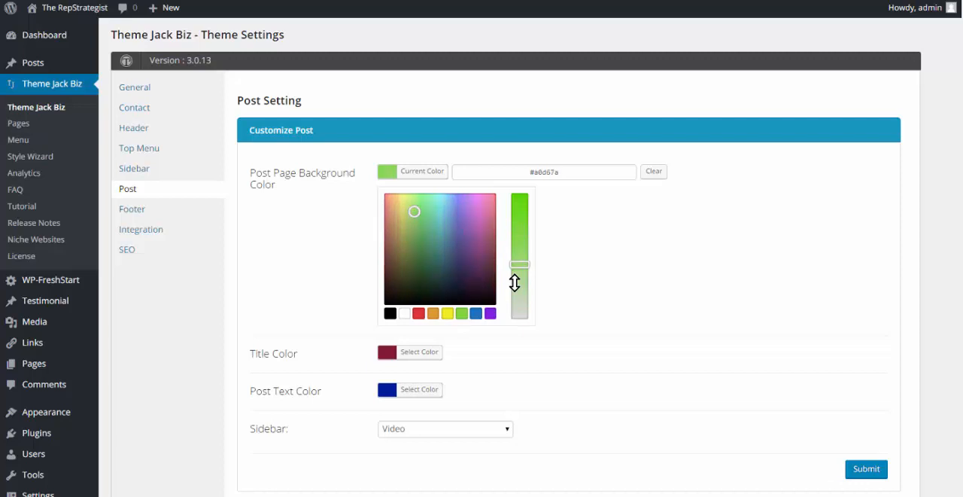
left_click_drag(521, 265, 521, 277)
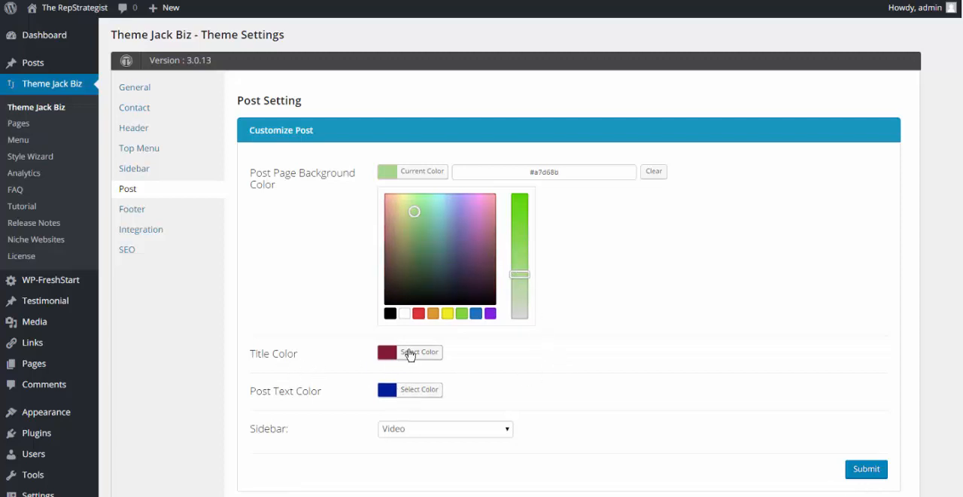
- Check the title colour and set the post text colour to a darker navy blue
left_click(419, 352)
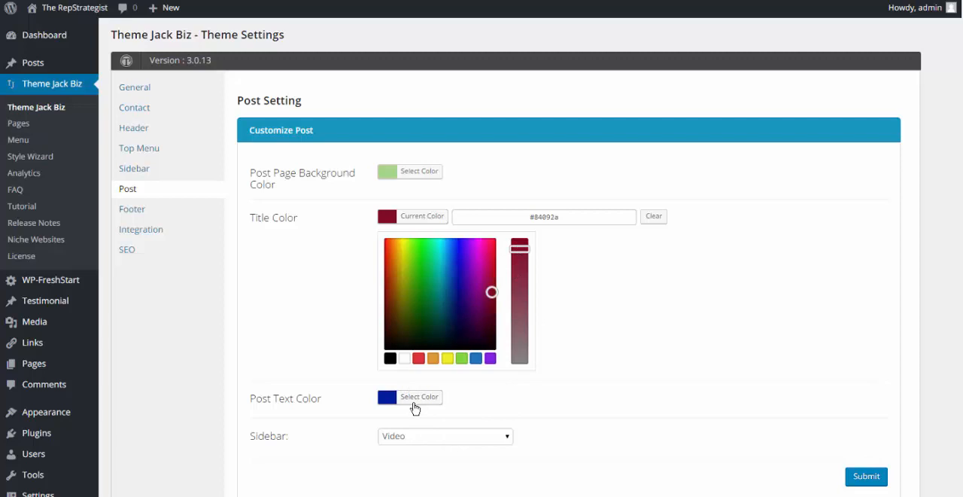
left_click(418, 397)
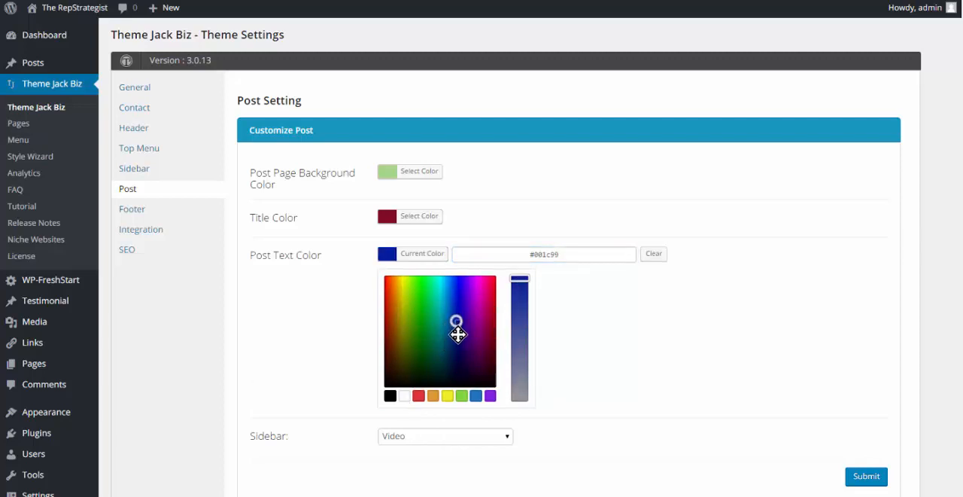
left_click(457, 339)
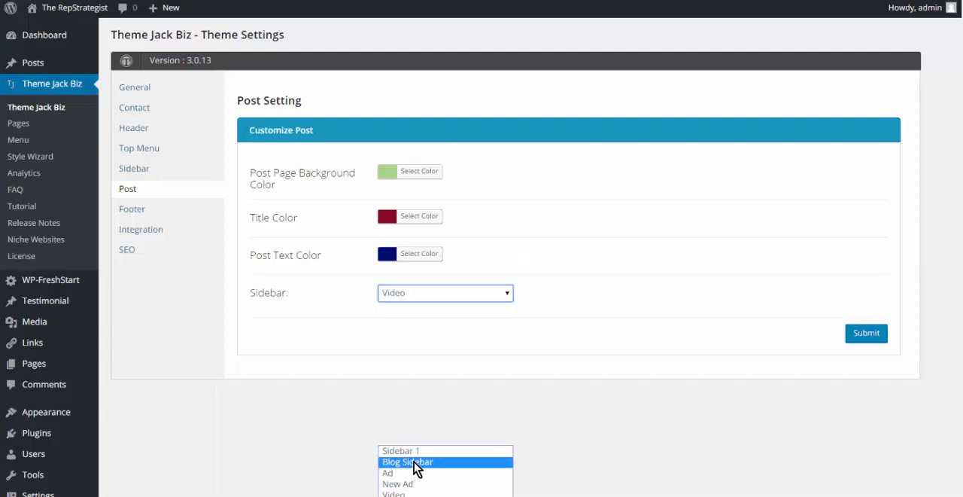
mouse_move(454, 485)
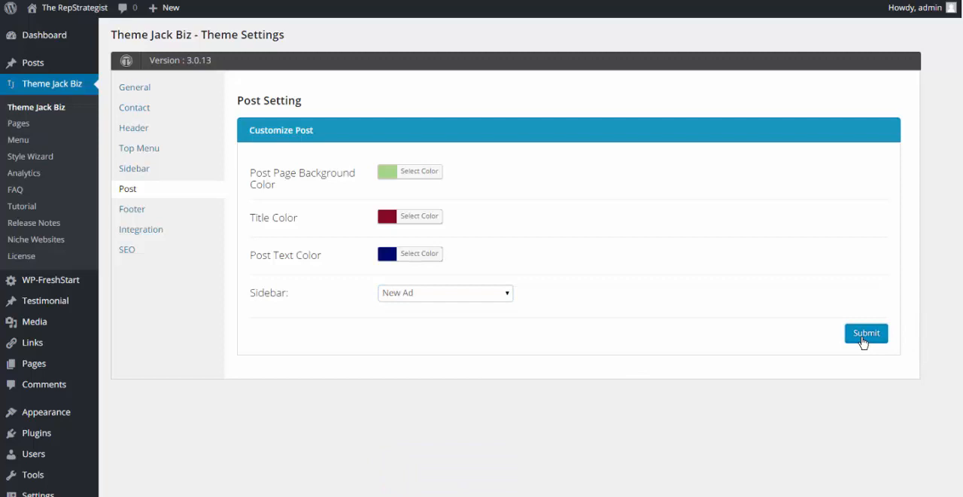
- Save the post settings with the New Ad sidebar and go to the Posts list
left_click(866, 333)
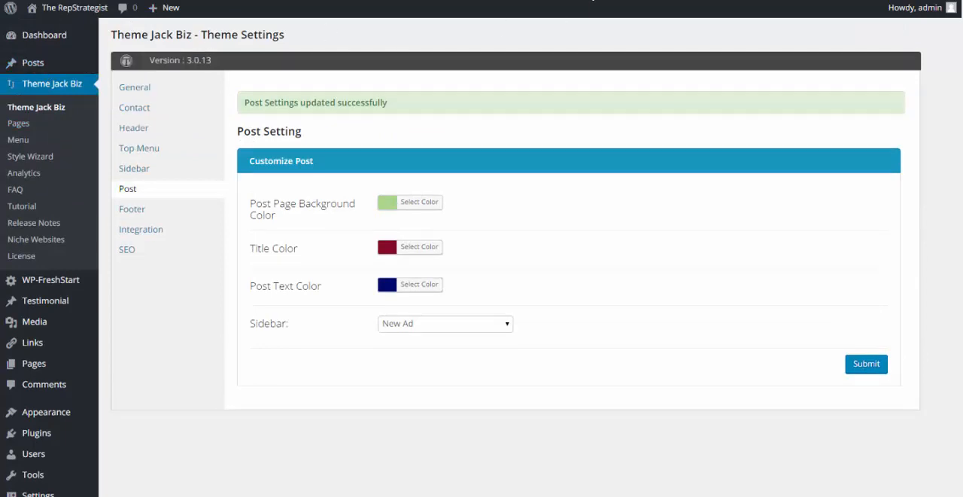
left_click(33, 63)
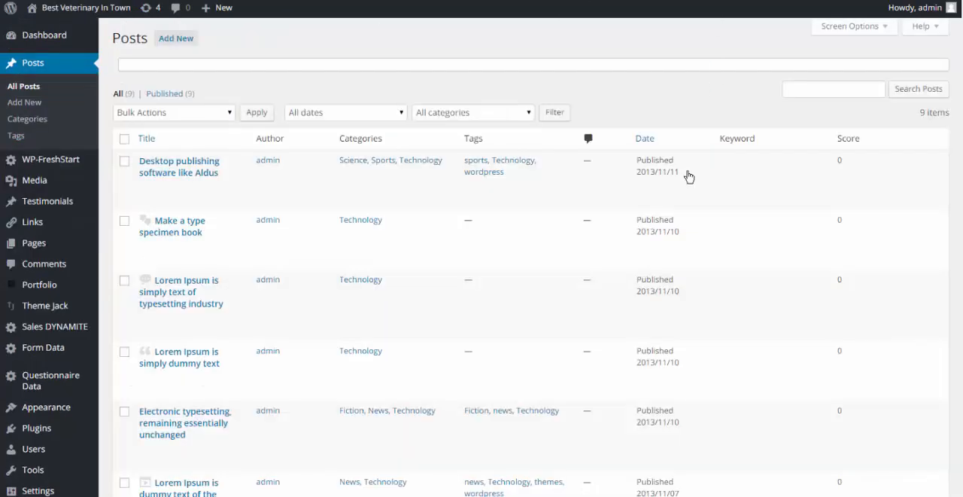
mouse_move(173, 226)
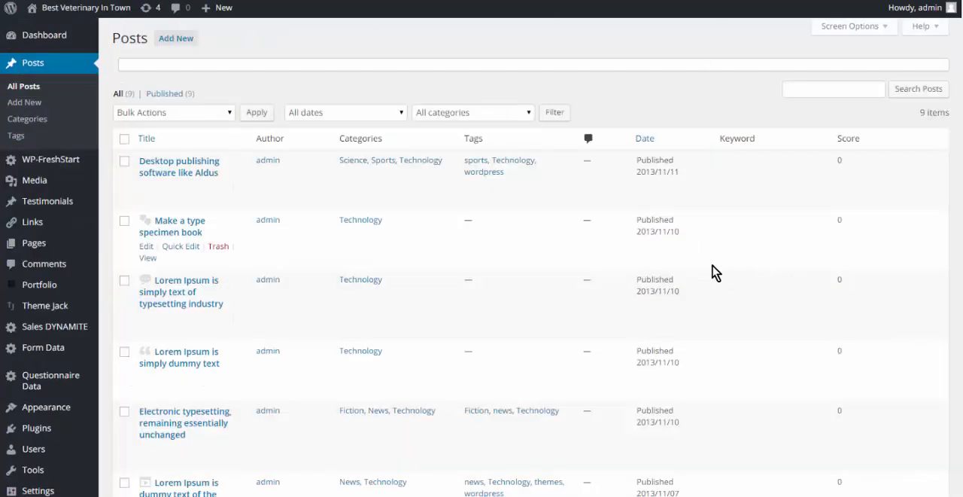
mouse_move(700, 310)
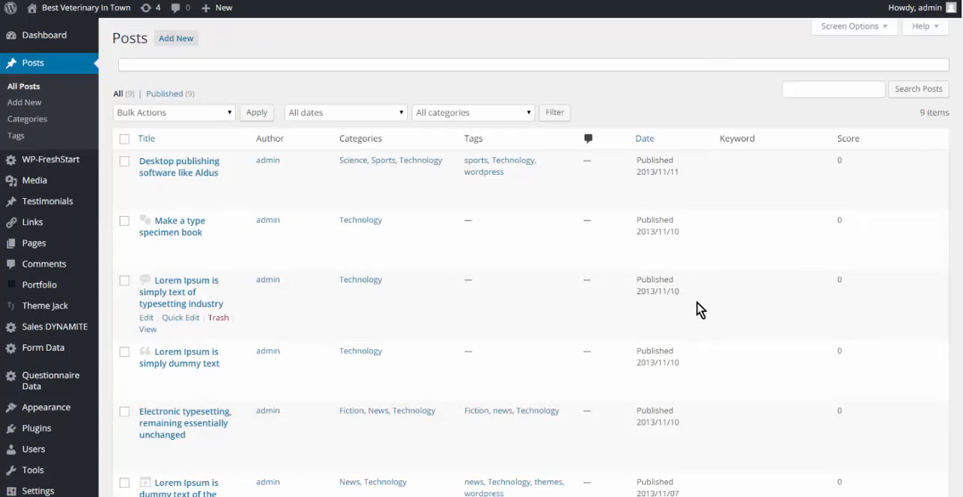
mouse_move(177, 171)
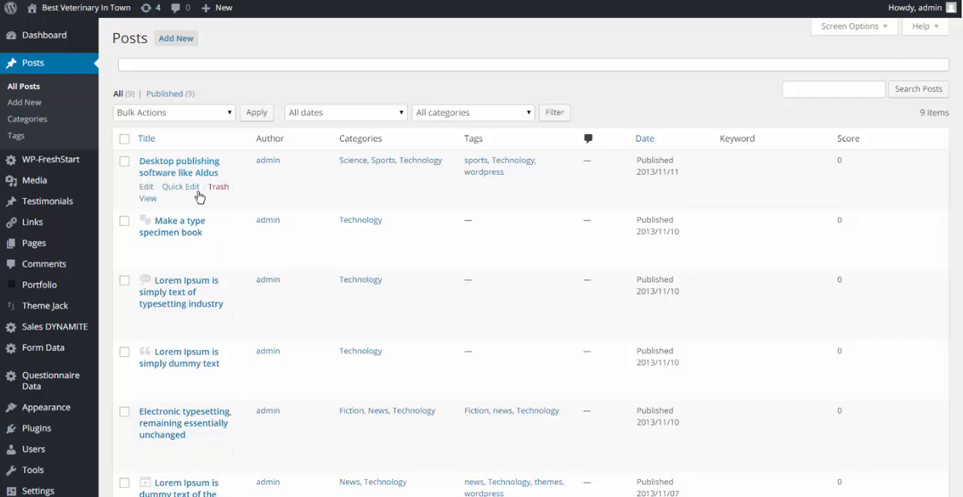
mouse_move(104, 47)
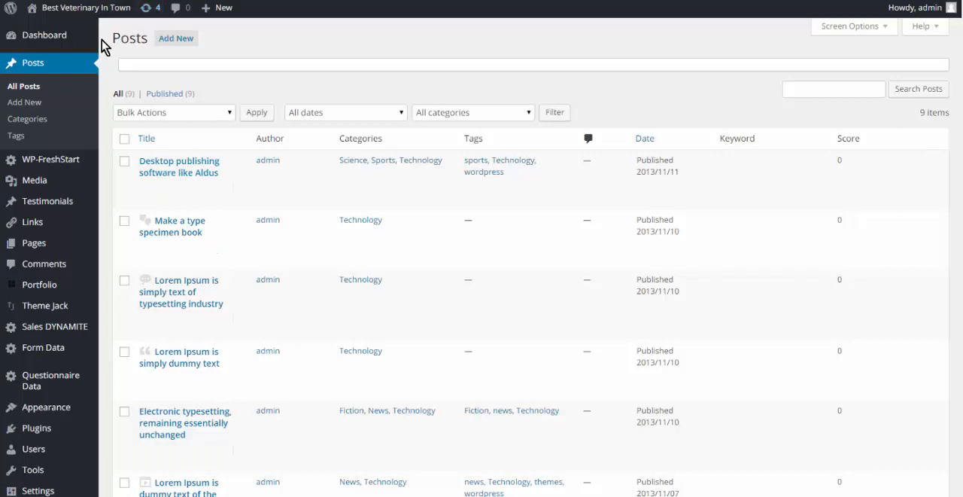
mouse_move(181, 226)
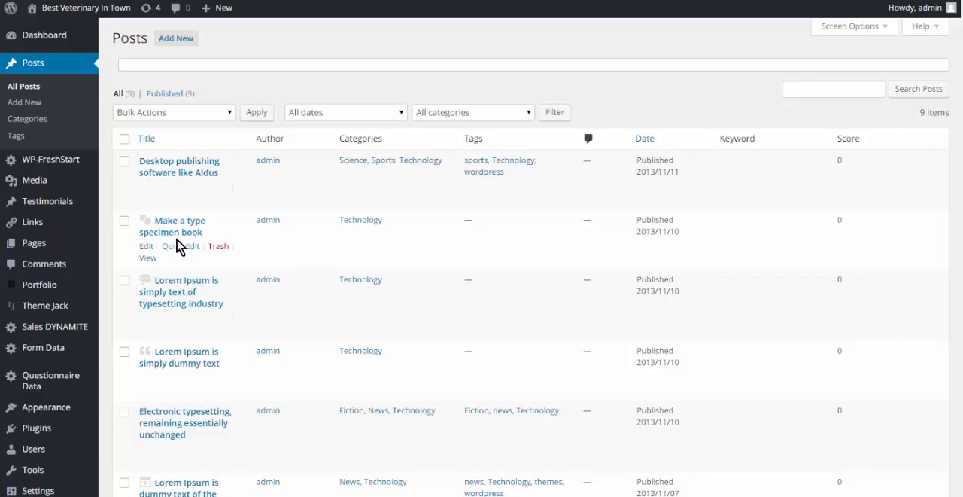
mouse_move(165, 333)
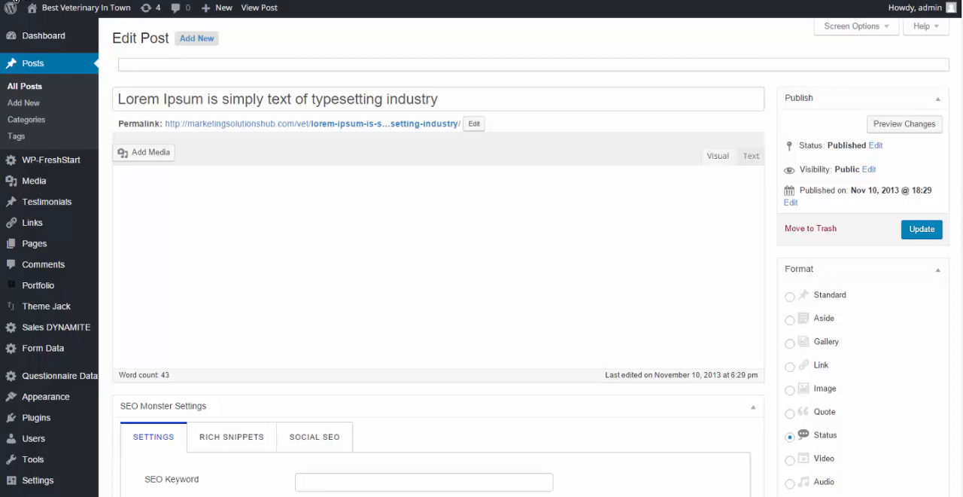
mouse_move(134, 101)
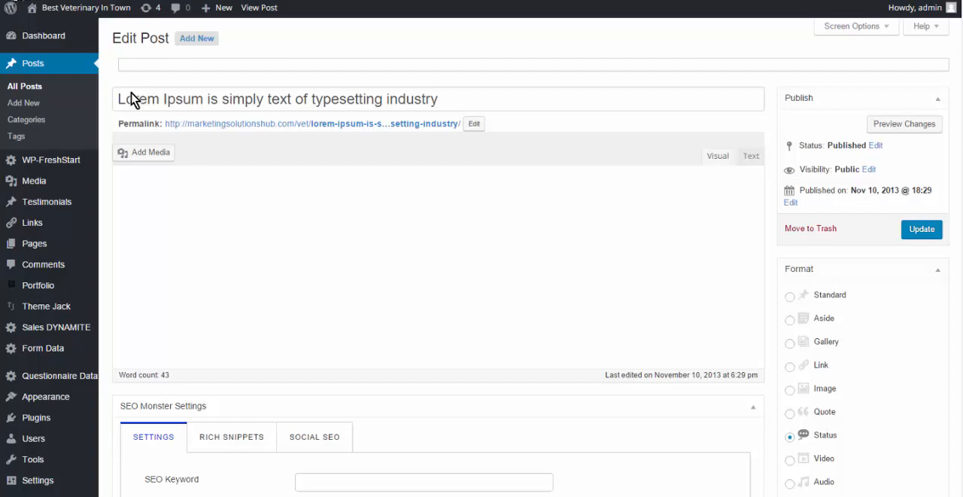
left_click(24, 84)
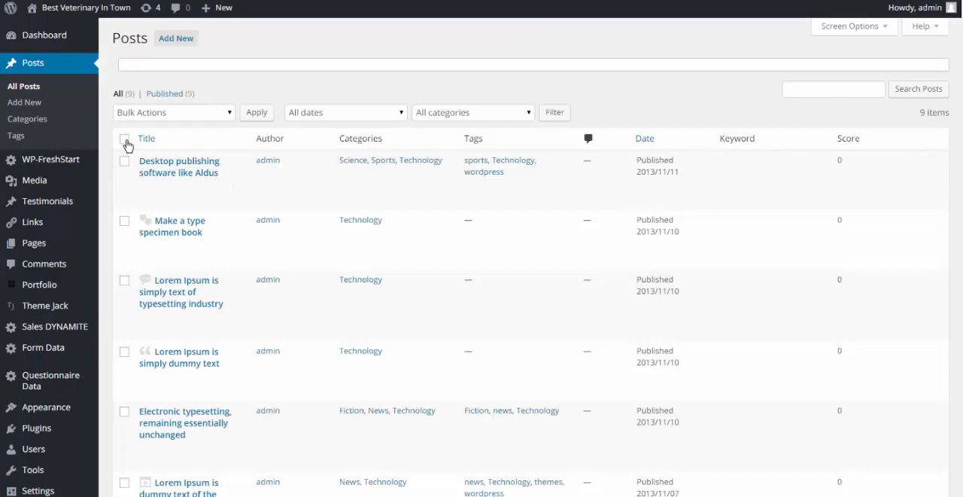
- Move all nine posts to the Trash via bulk actions and view the Trash
left_click(124, 138)
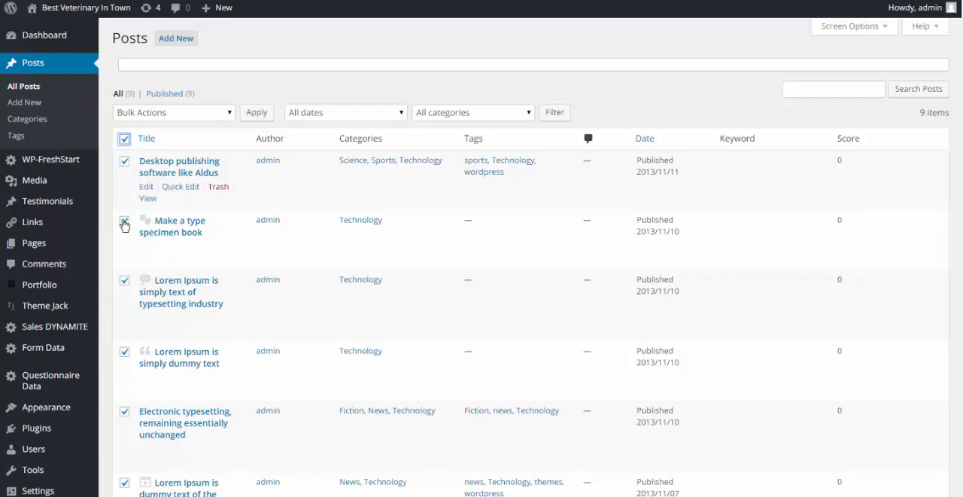
mouse_move(228, 120)
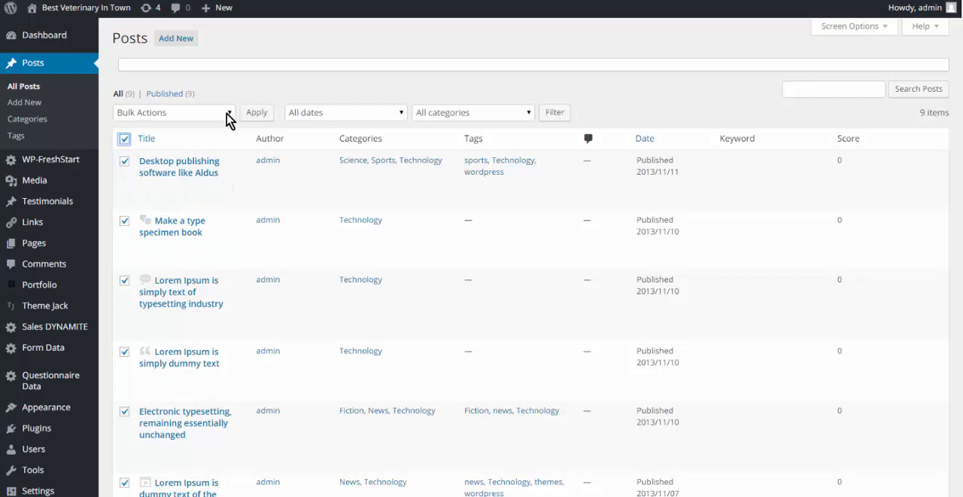
left_click(174, 112)
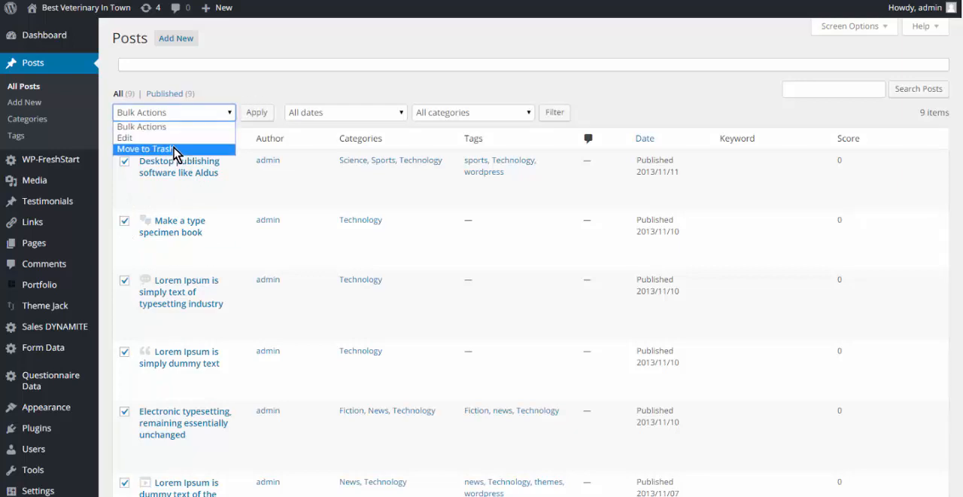
left_click(154, 148)
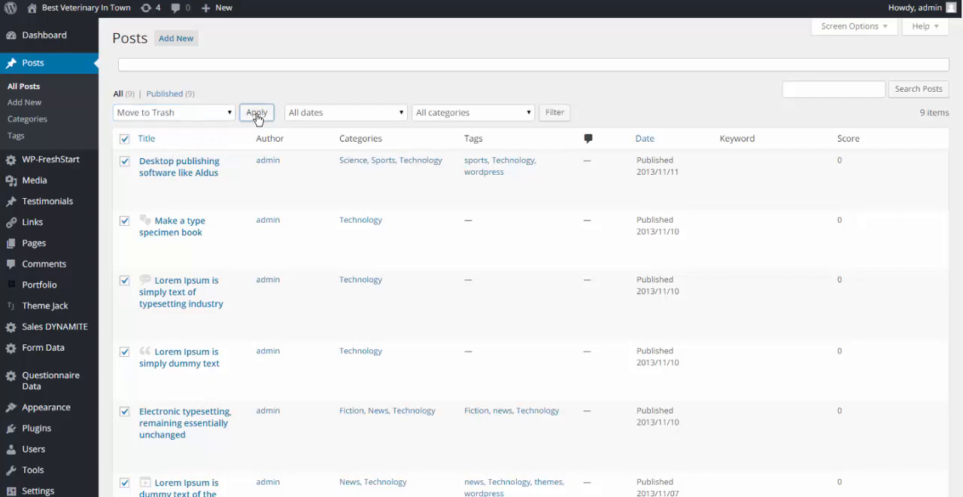
left_click(256, 112)
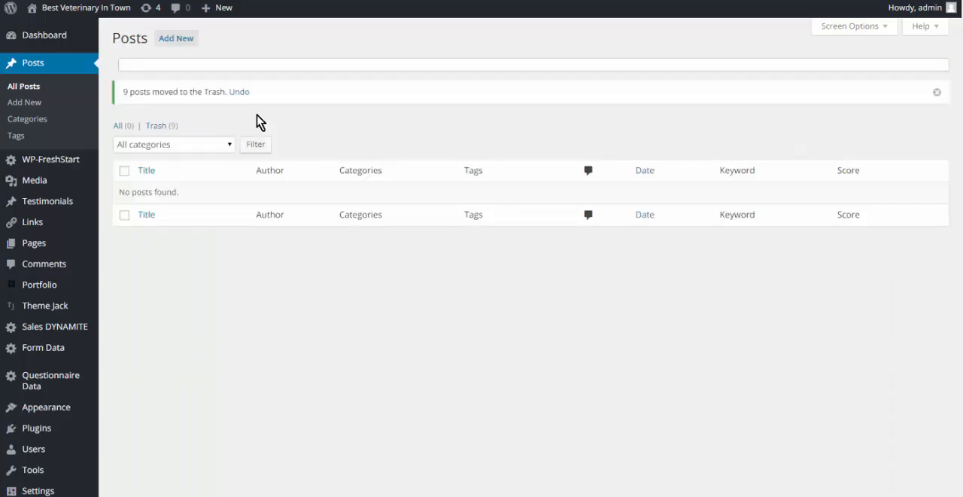
mouse_move(155, 126)
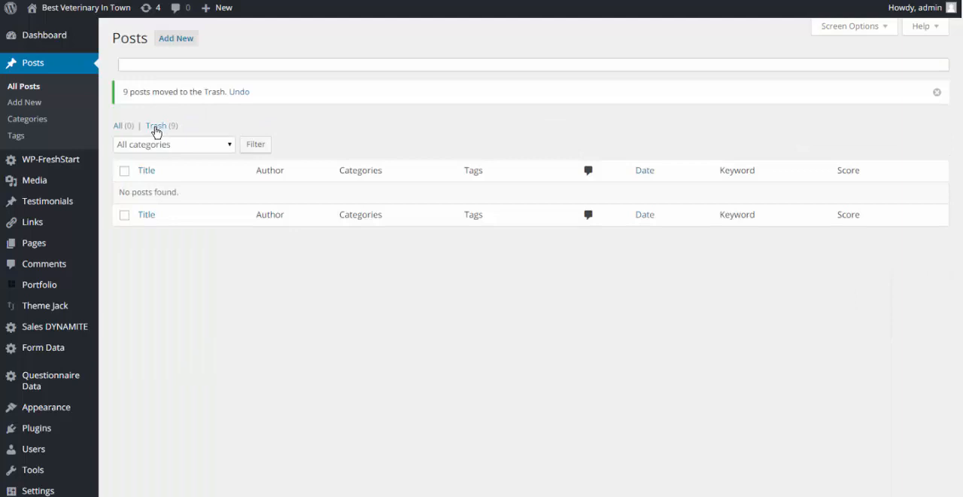
left_click(157, 127)
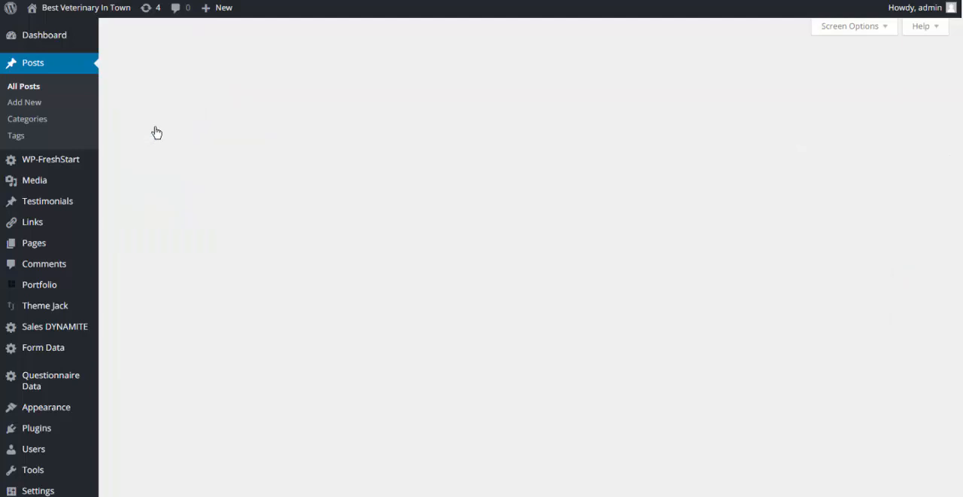
- Permanently delete all nine trashed posts via bulk actions
left_click(25, 84)
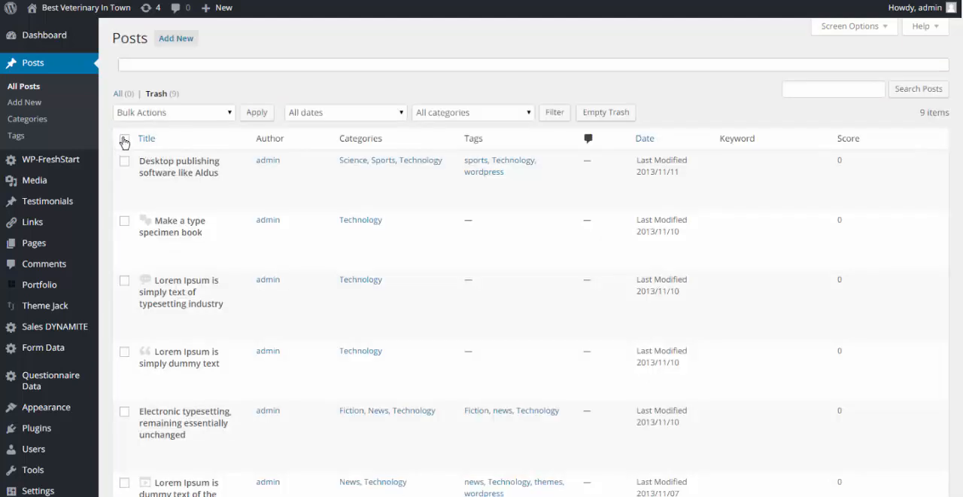
left_click(124, 139)
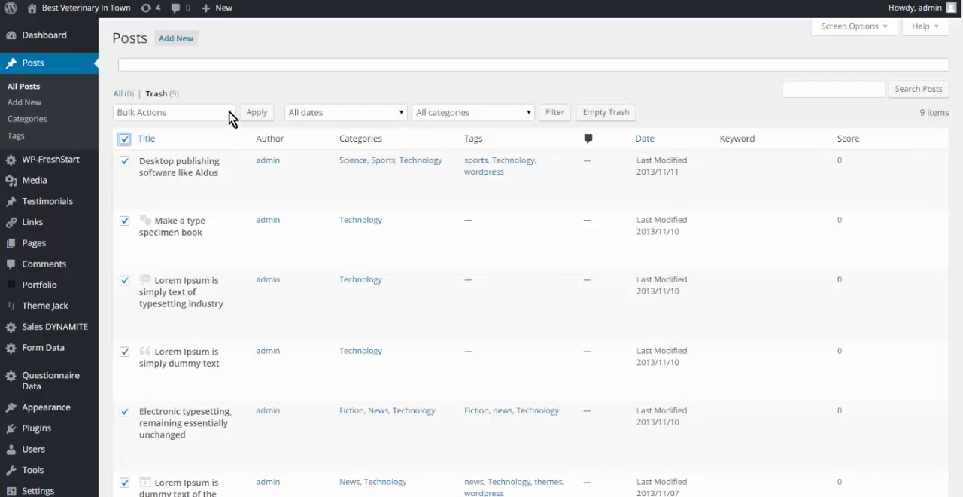
left_click(174, 111)
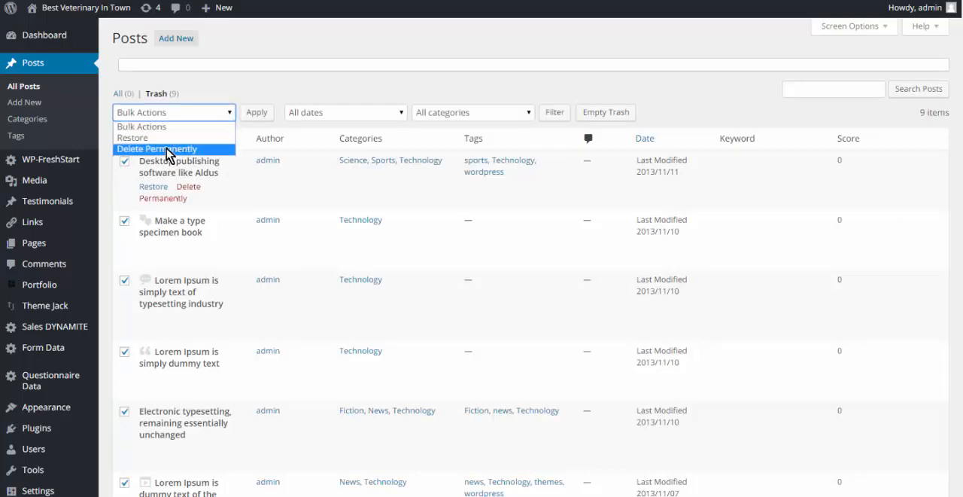
left_click(156, 147)
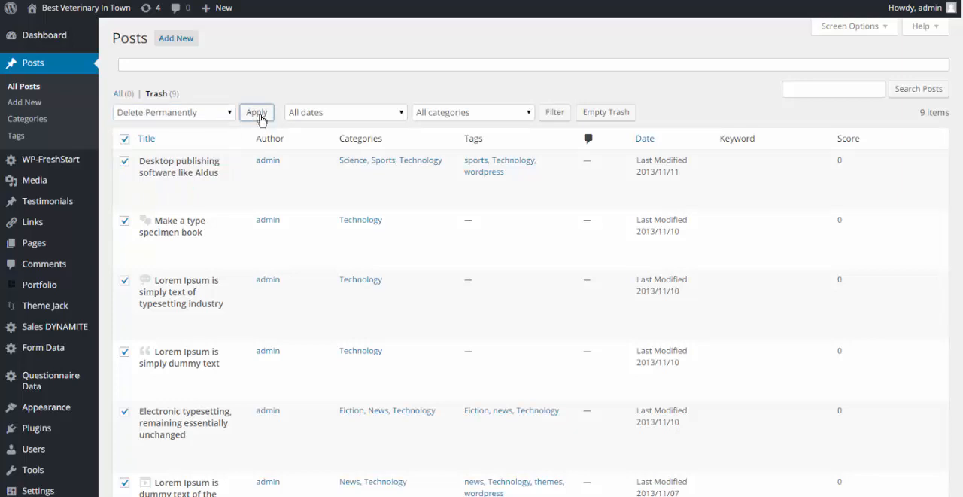
left_click(256, 111)
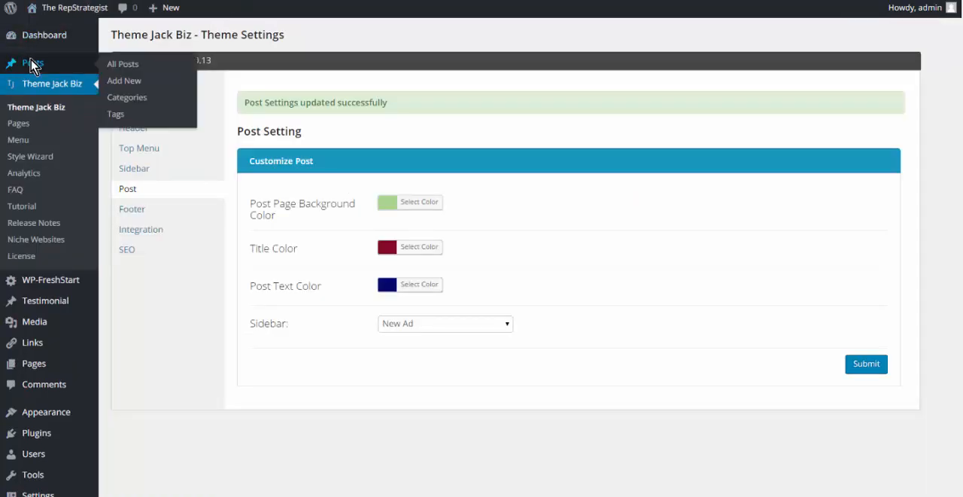
- Start a new post titled 'Spiders on the run'
left_click(123, 63)
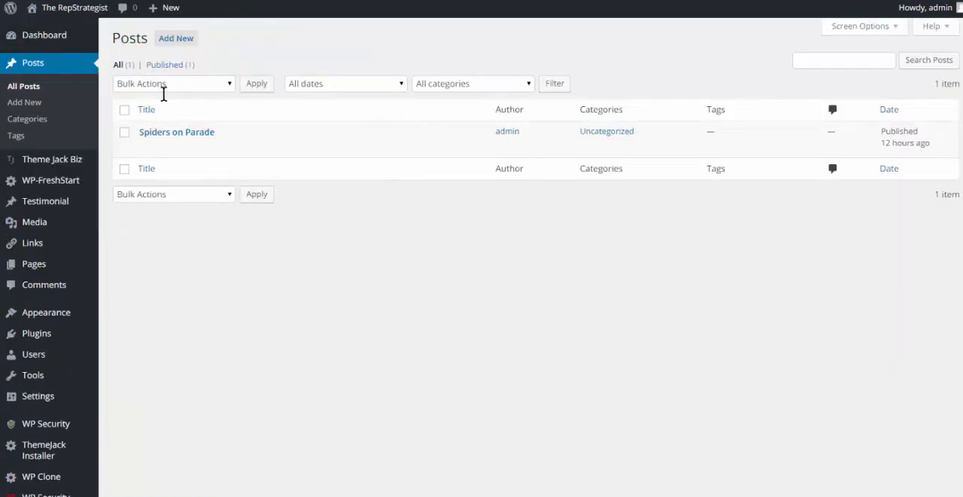
mouse_move(112, 156)
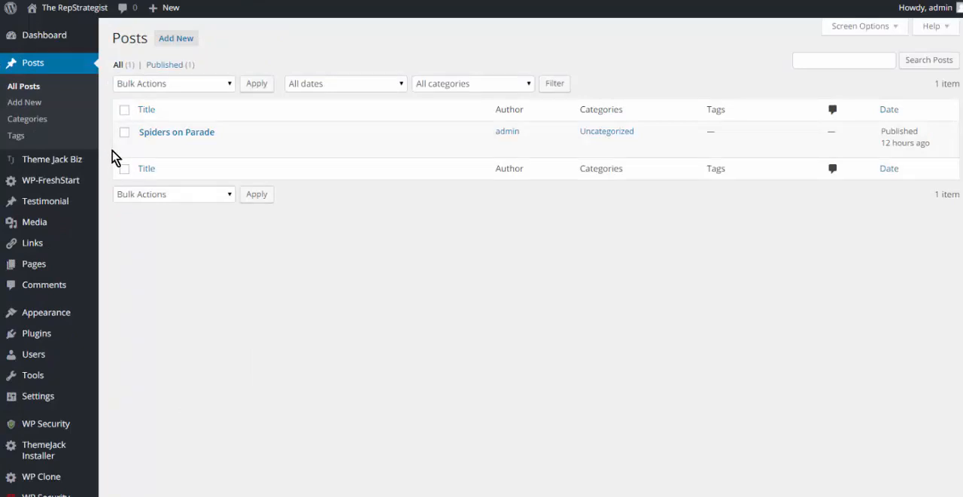
mouse_move(176, 39)
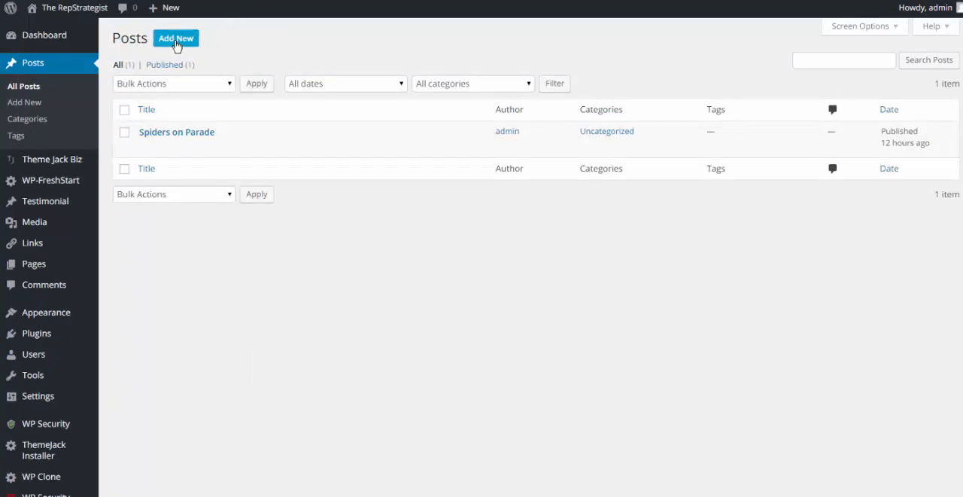
left_click(176, 38)
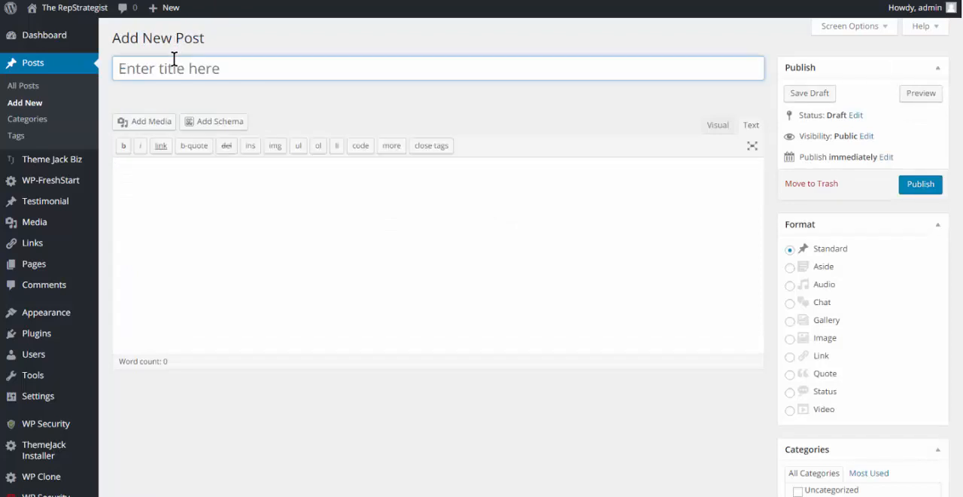
type("Sp")
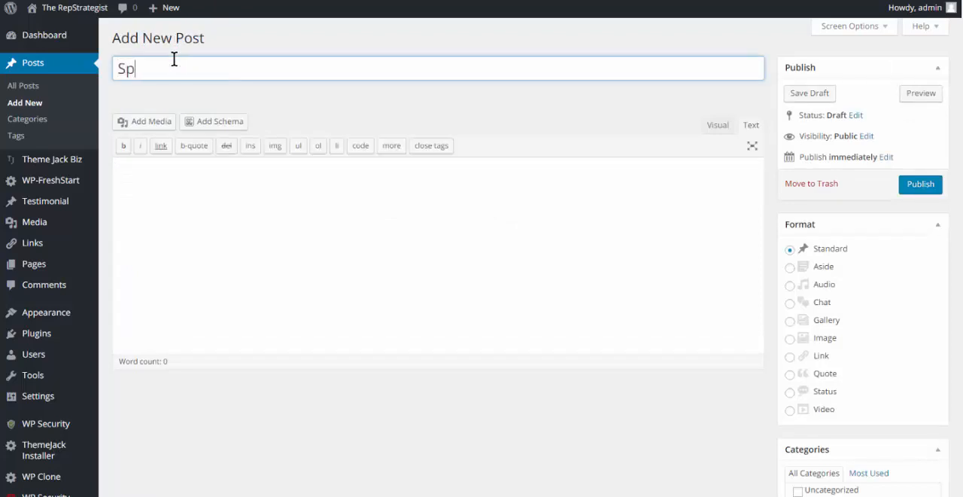
type("iders on")
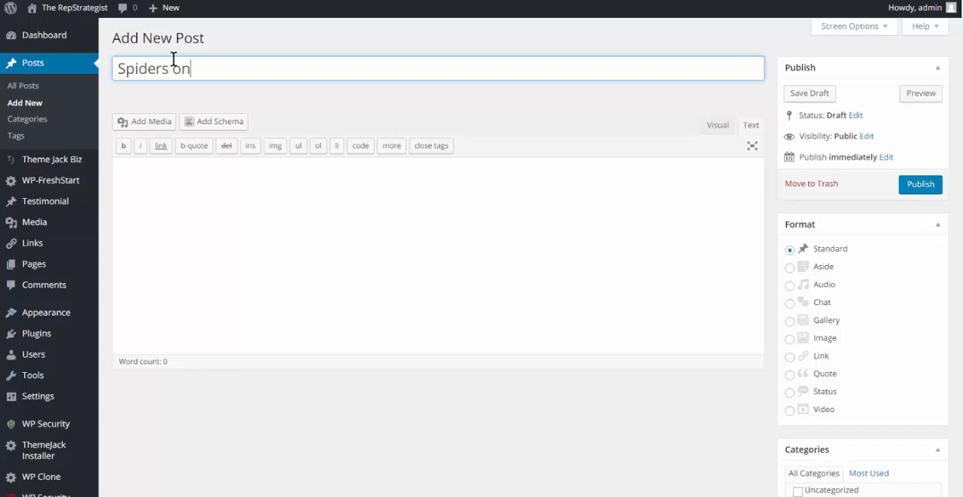
type("the run")
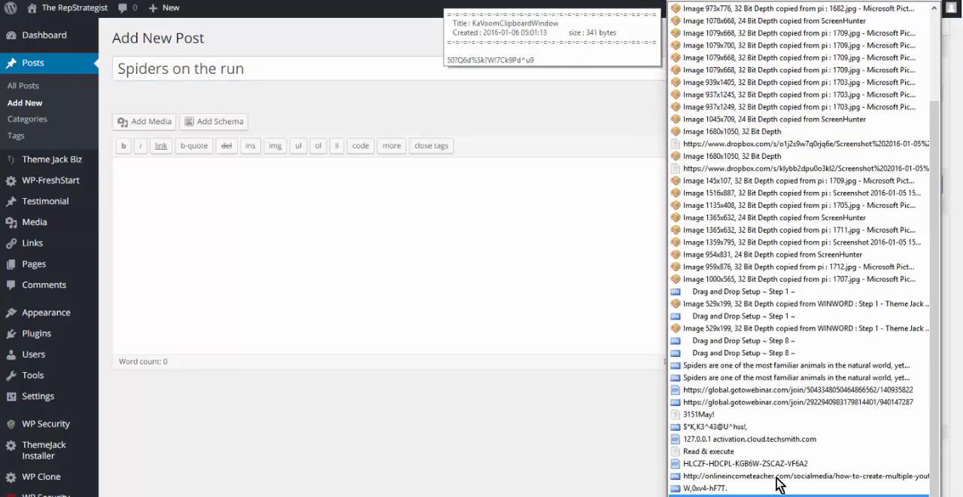
mouse_move(806, 398)
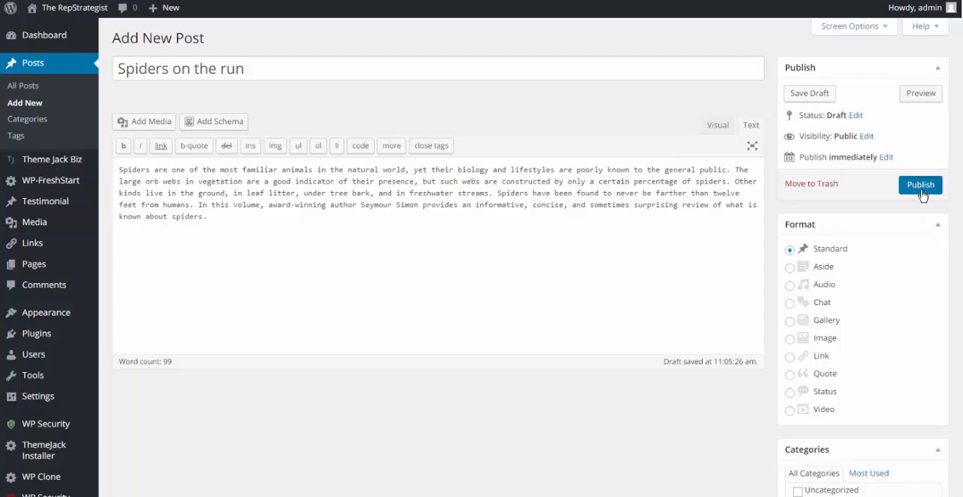
- Publish the 'Spiders on the run' post with its spider paragraph
left_click(921, 184)
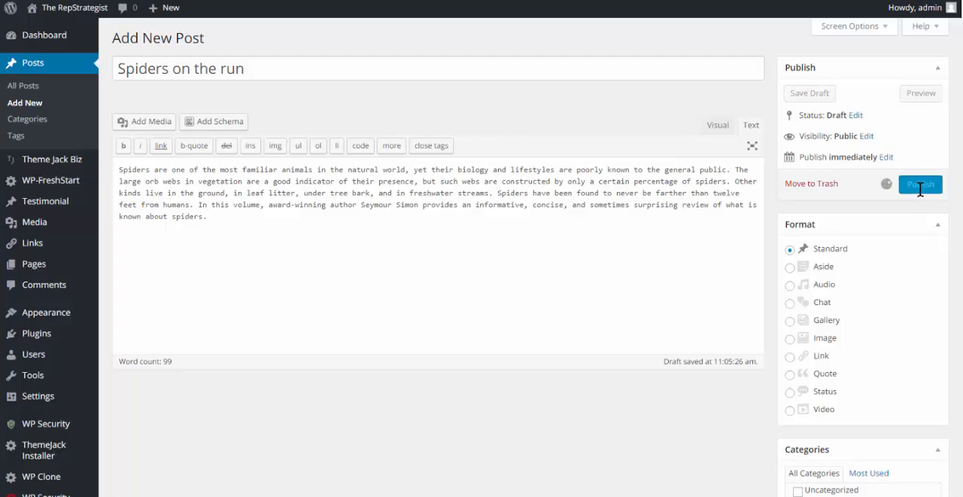
left_click(919, 184)
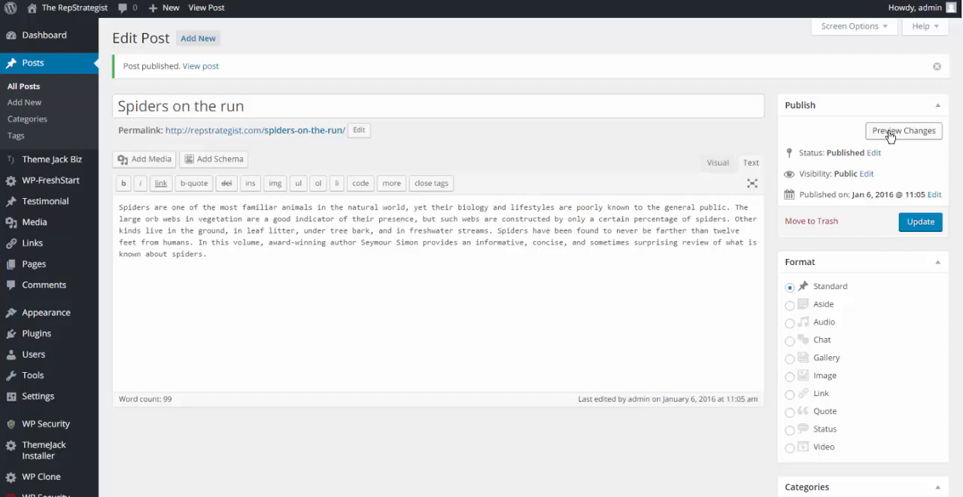
mouse_move(909, 138)
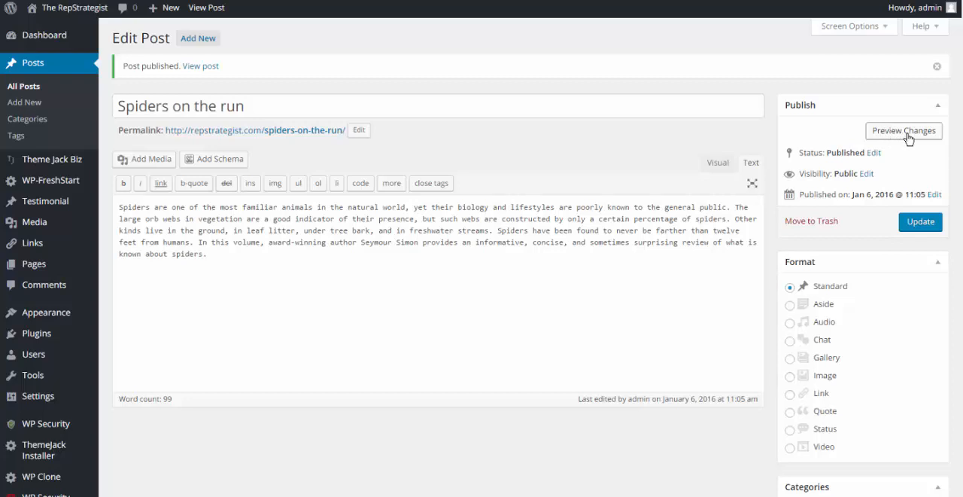
- View the published post live on the site, then return to its Edit Post screen
left_click(903, 131)
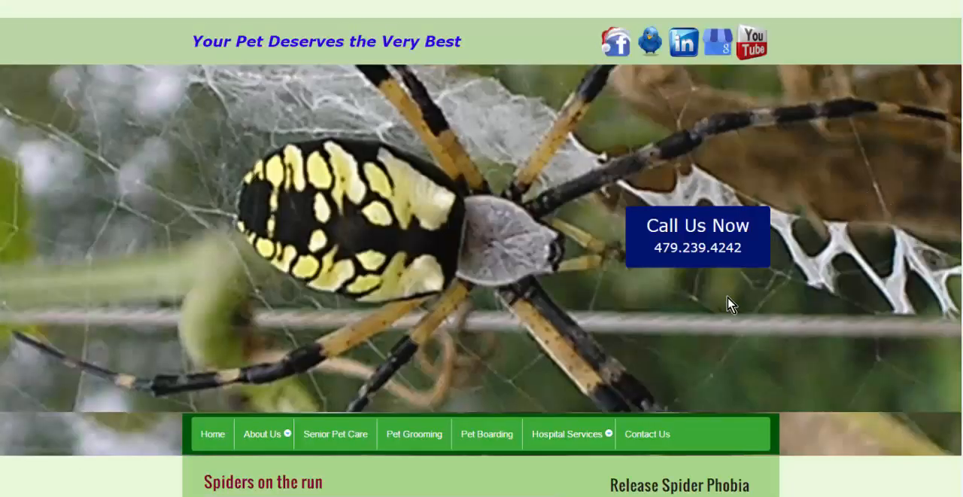
scroll("down", 3)
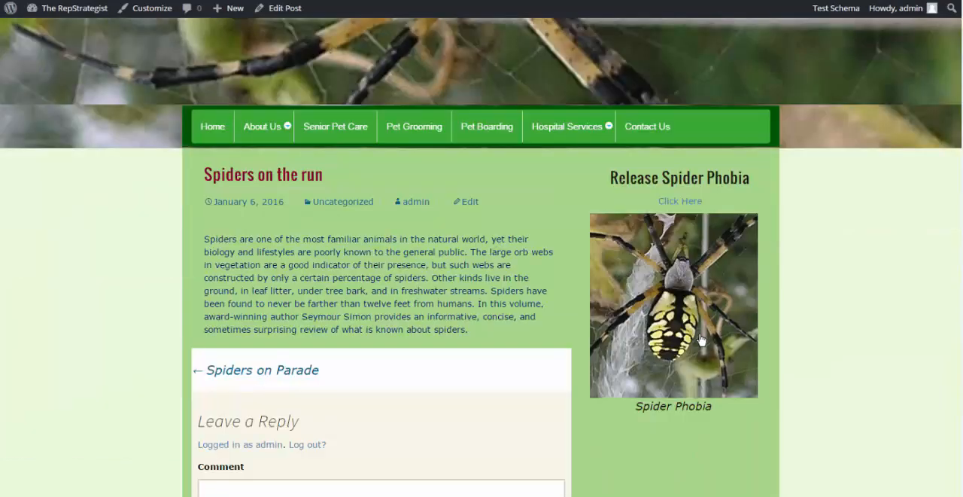
mouse_move(294, 359)
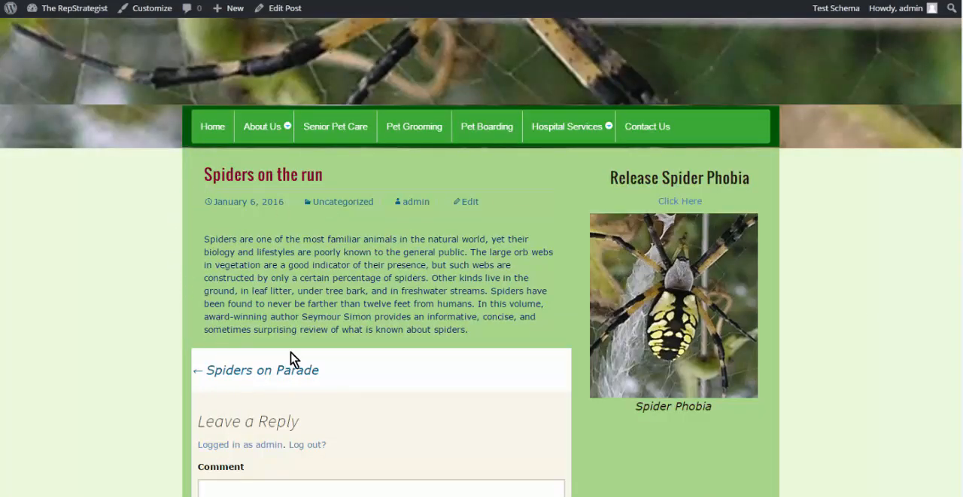
mouse_move(759, 277)
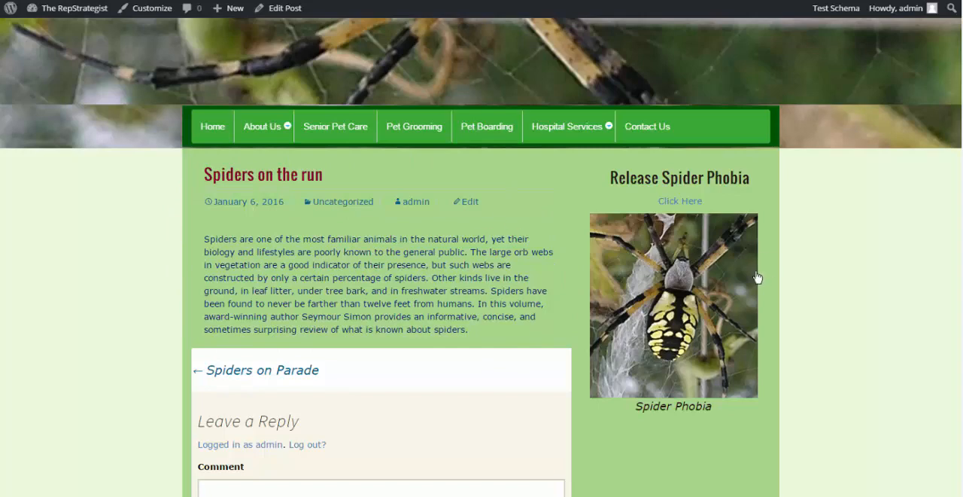
mouse_move(676, 318)
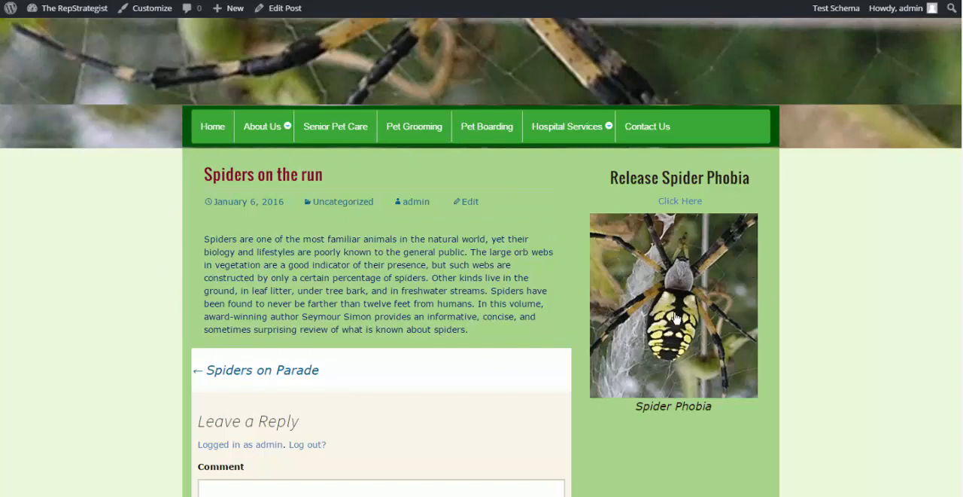
mouse_move(730, 289)
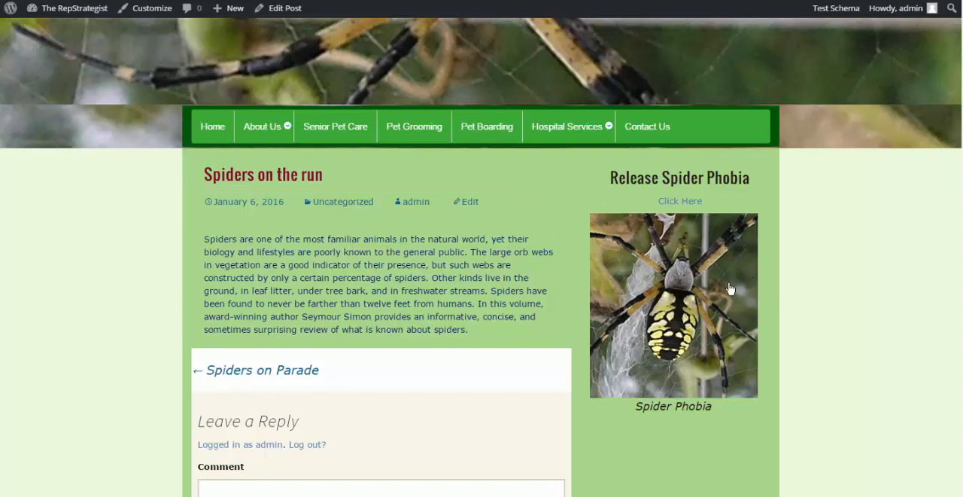
mouse_move(252, 154)
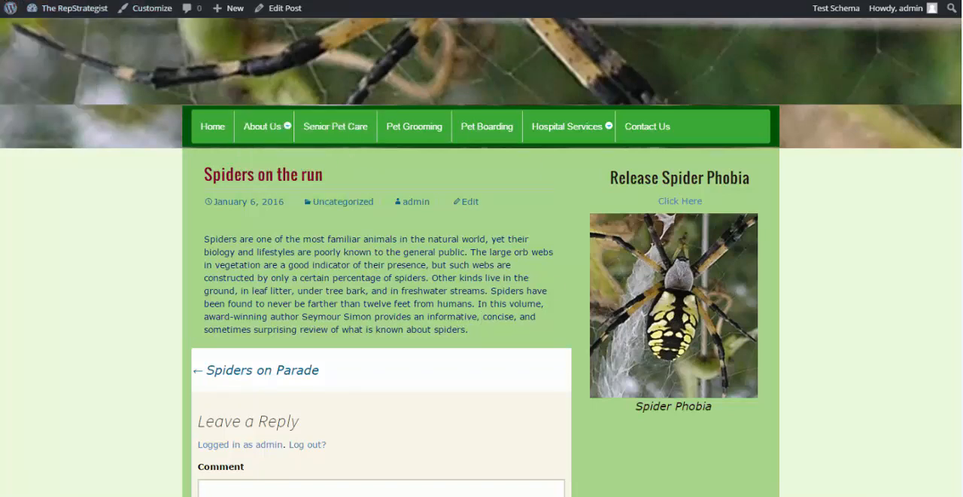
left_click(284, 9)
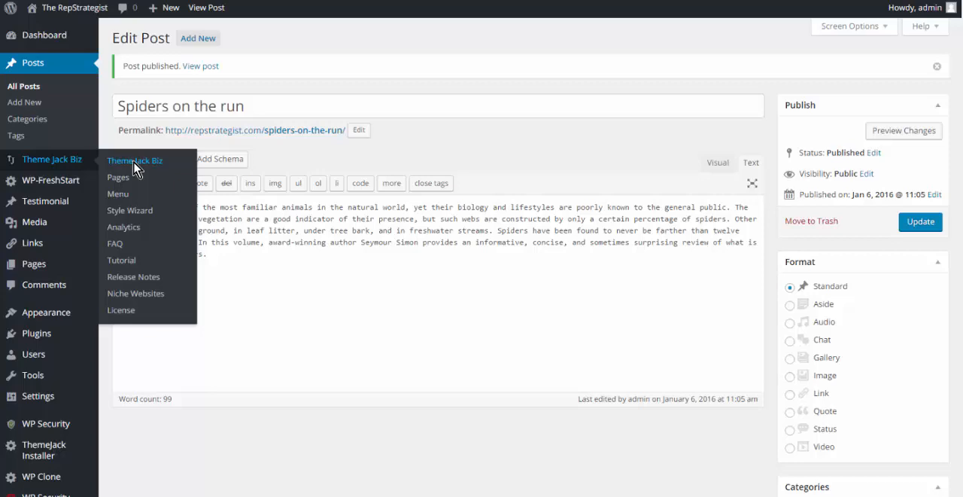
- Save Jack Biz post settings: white #ffffff background, purple title, dark red text, Video sidebar
left_click(136, 159)
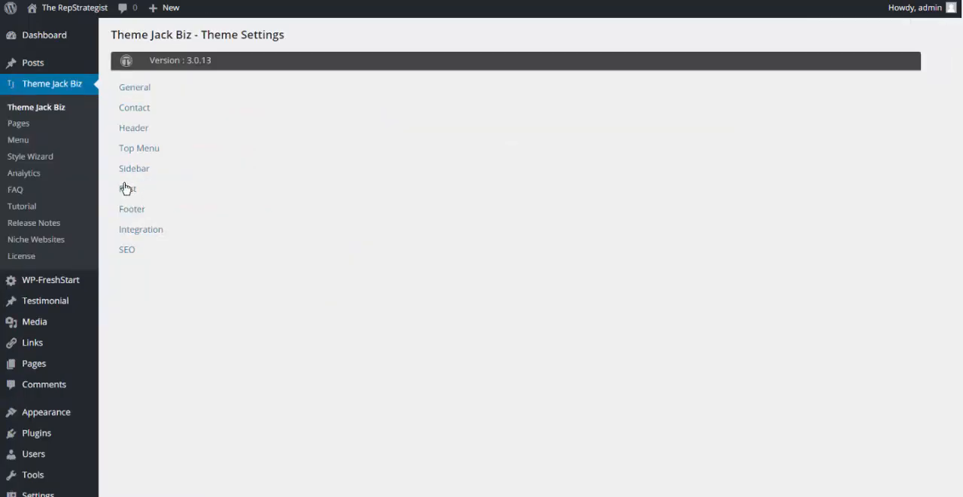
left_click(127, 190)
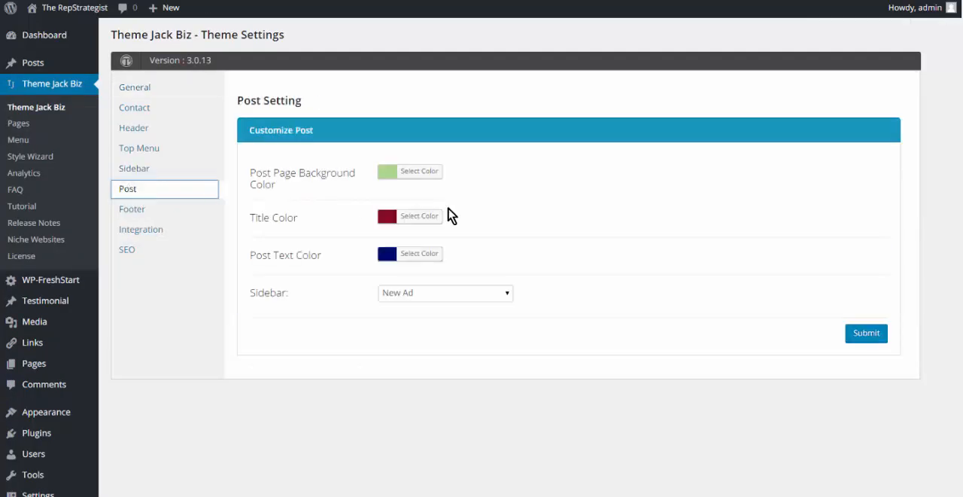
left_click(419, 171)
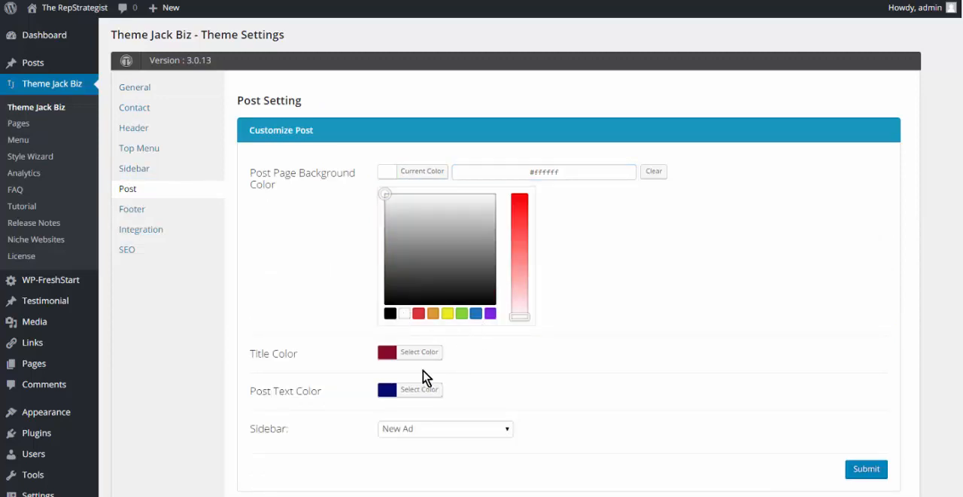
left_click(419, 351)
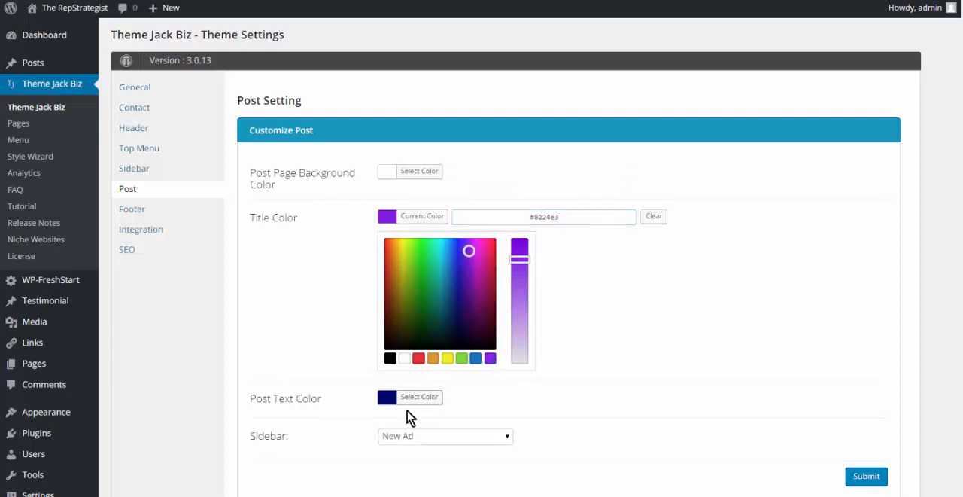
left_click(418, 397)
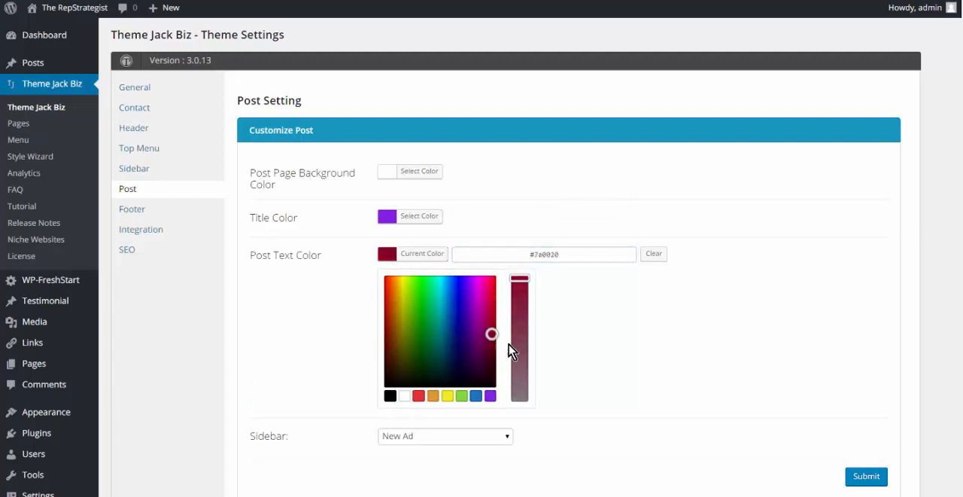
left_click(446, 292)
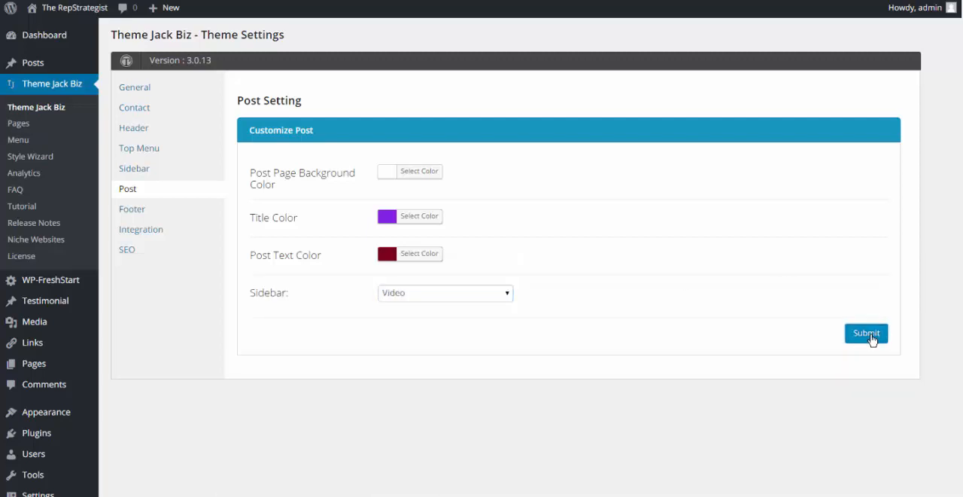
left_click(867, 335)
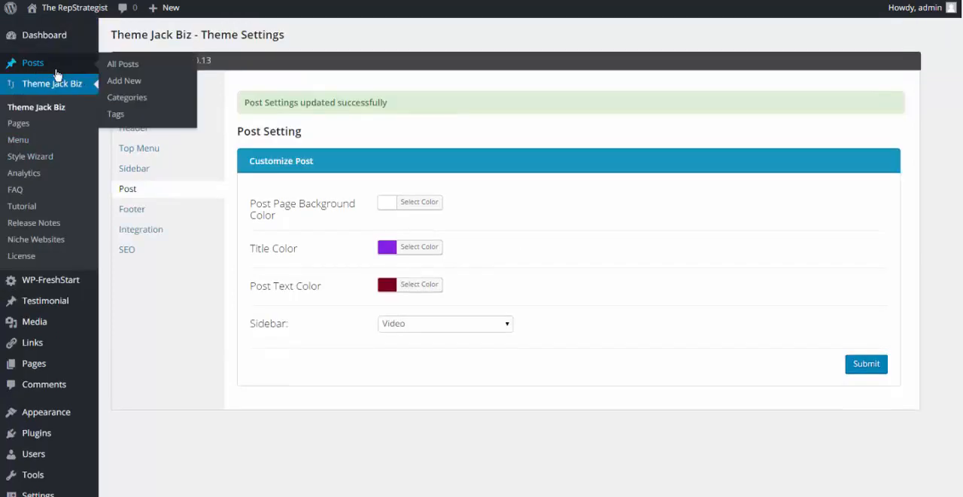
- View the Spiders on Parade post live with the new colours and video sidebar
left_click(124, 63)
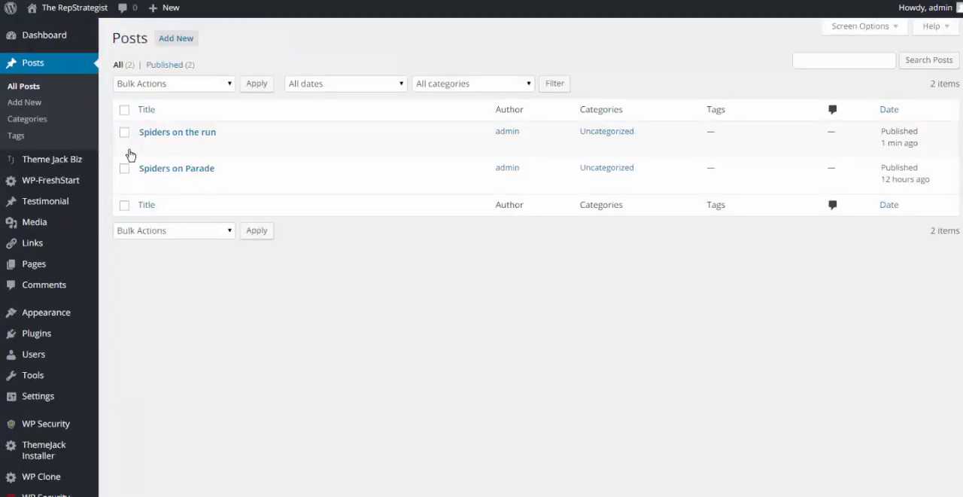
mouse_move(176, 169)
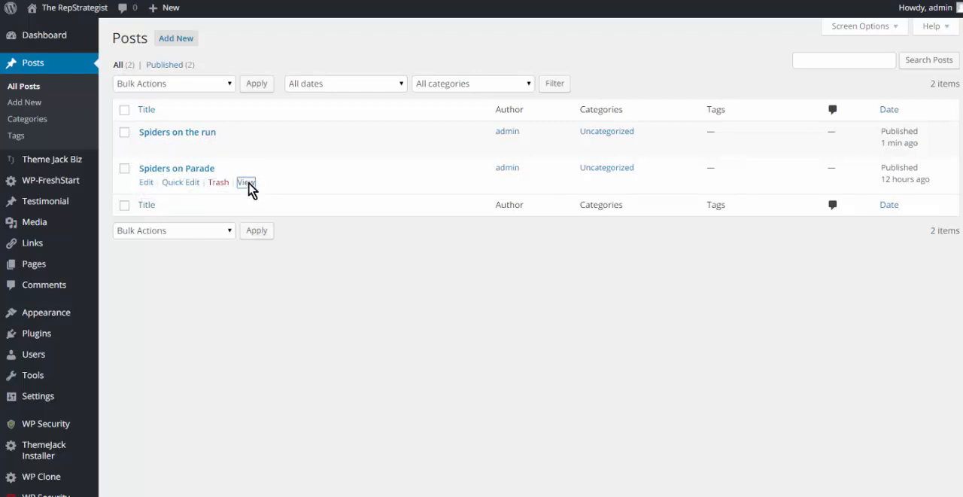
left_click(246, 182)
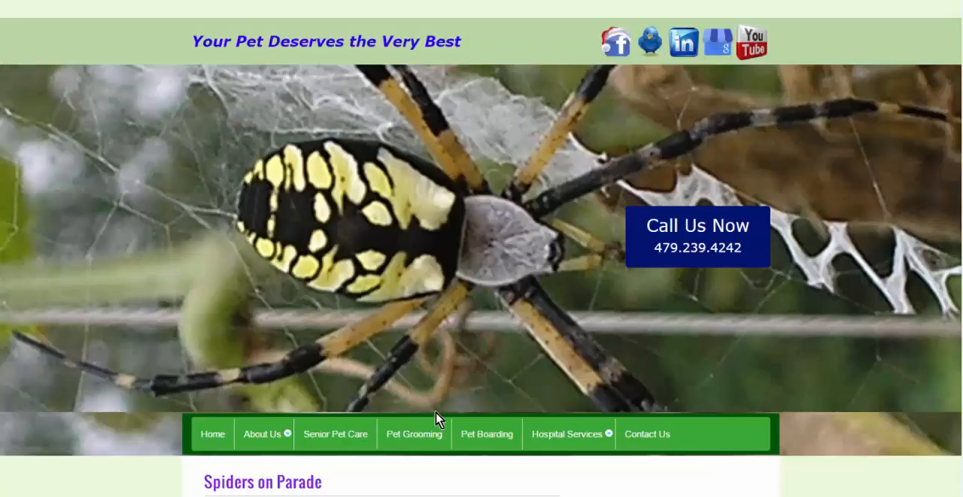
scroll("down", 3)
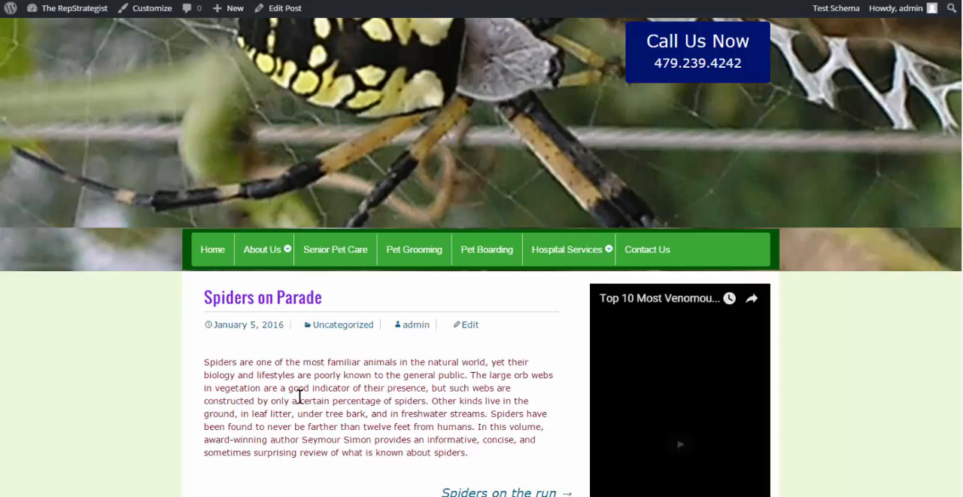
scroll("down", 3)
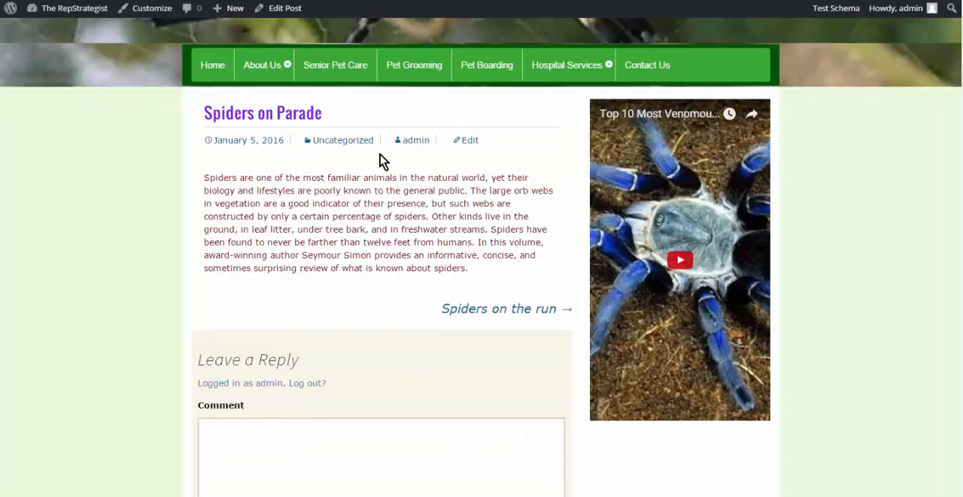
mouse_move(397, 268)
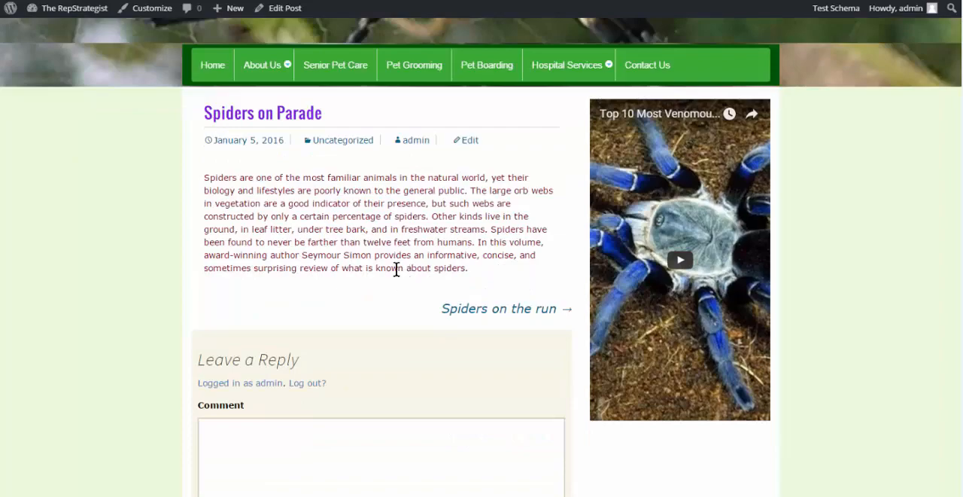
scroll("up", 3)
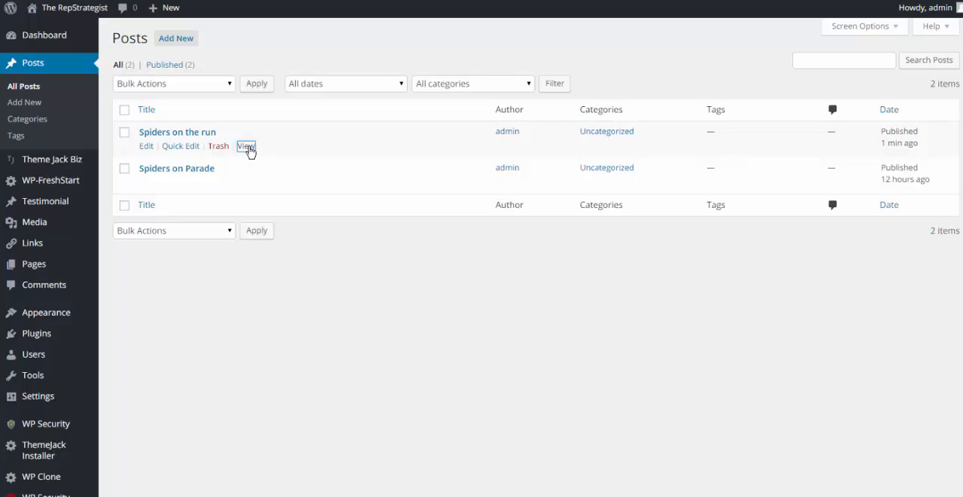
- View the Spiders on the run post, then open the Jack Biz General theme settings
left_click(247, 146)
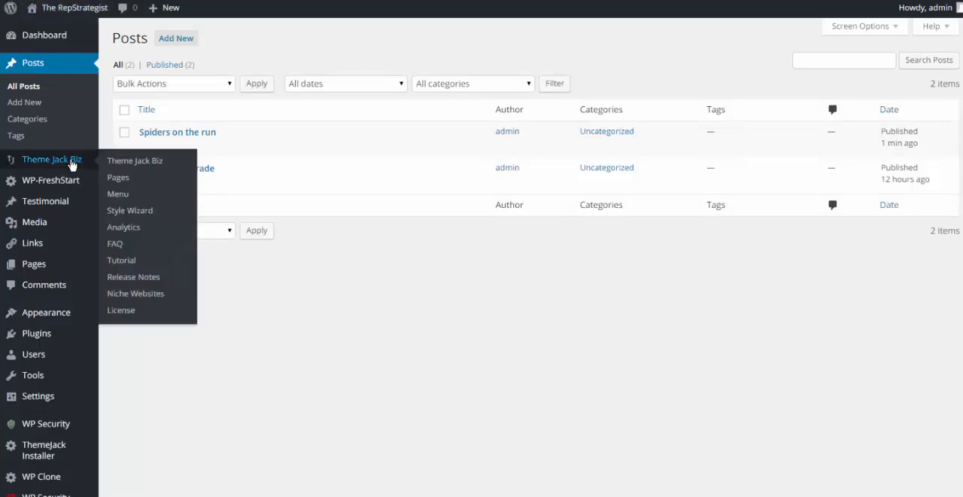
mouse_move(134, 161)
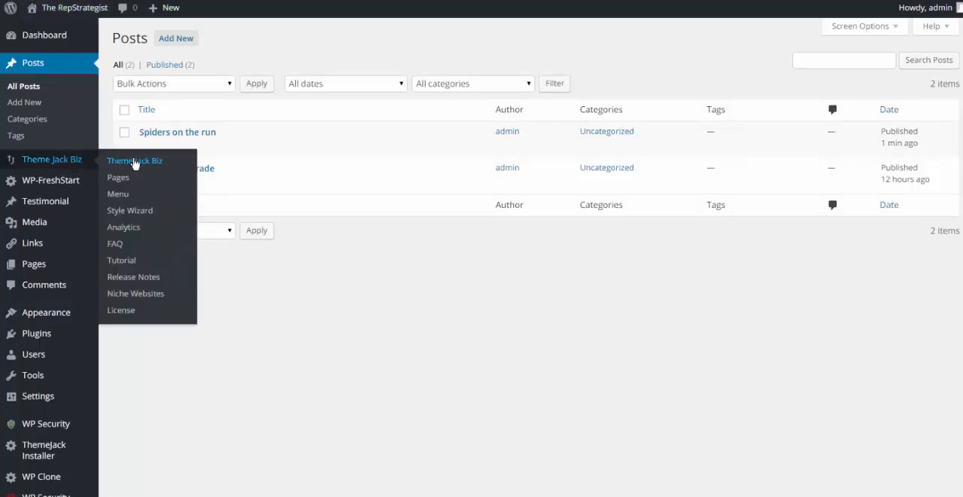
left_click(134, 161)
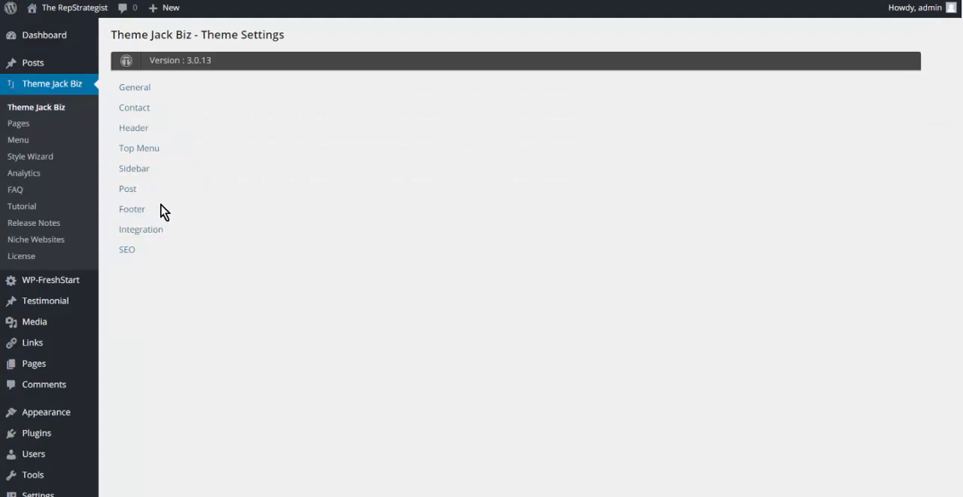
left_click(134, 87)
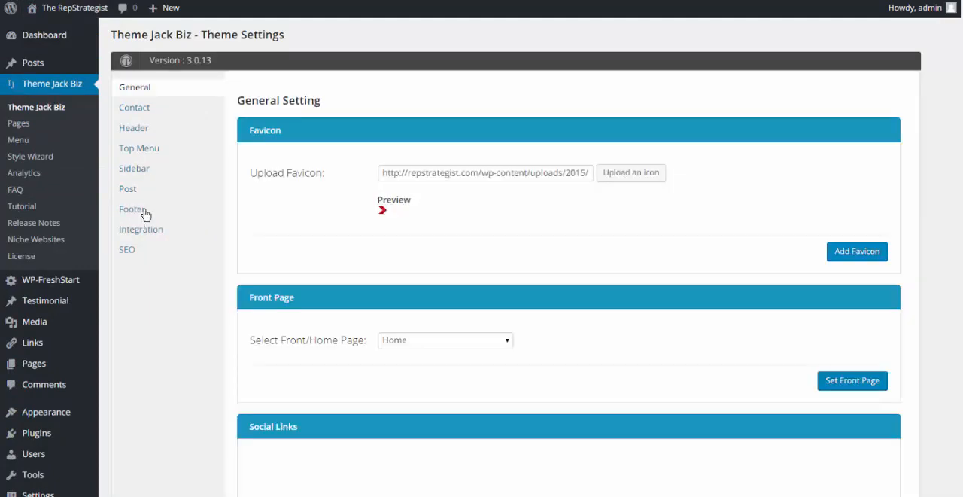